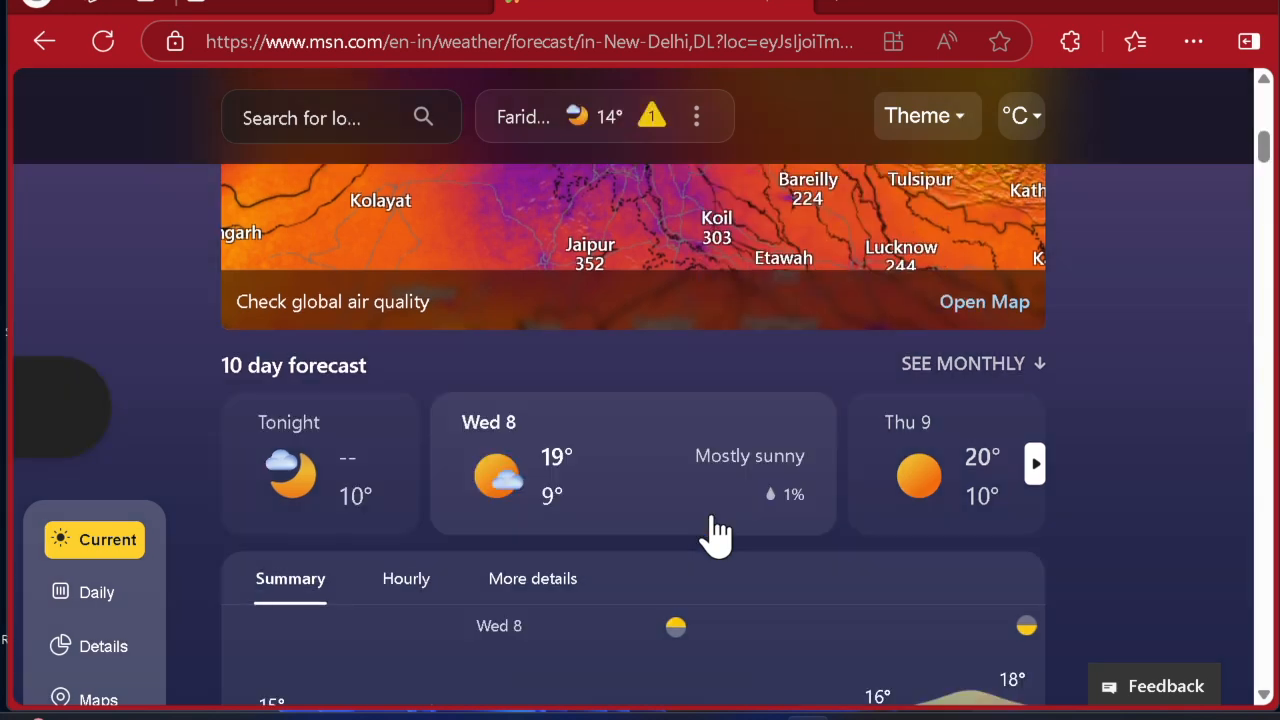
Step: Try the dark theme on the MSN Weather page and revert it to automatic
{"action": "scroll", "scroll_direction": "down", "scroll_amount": 3}
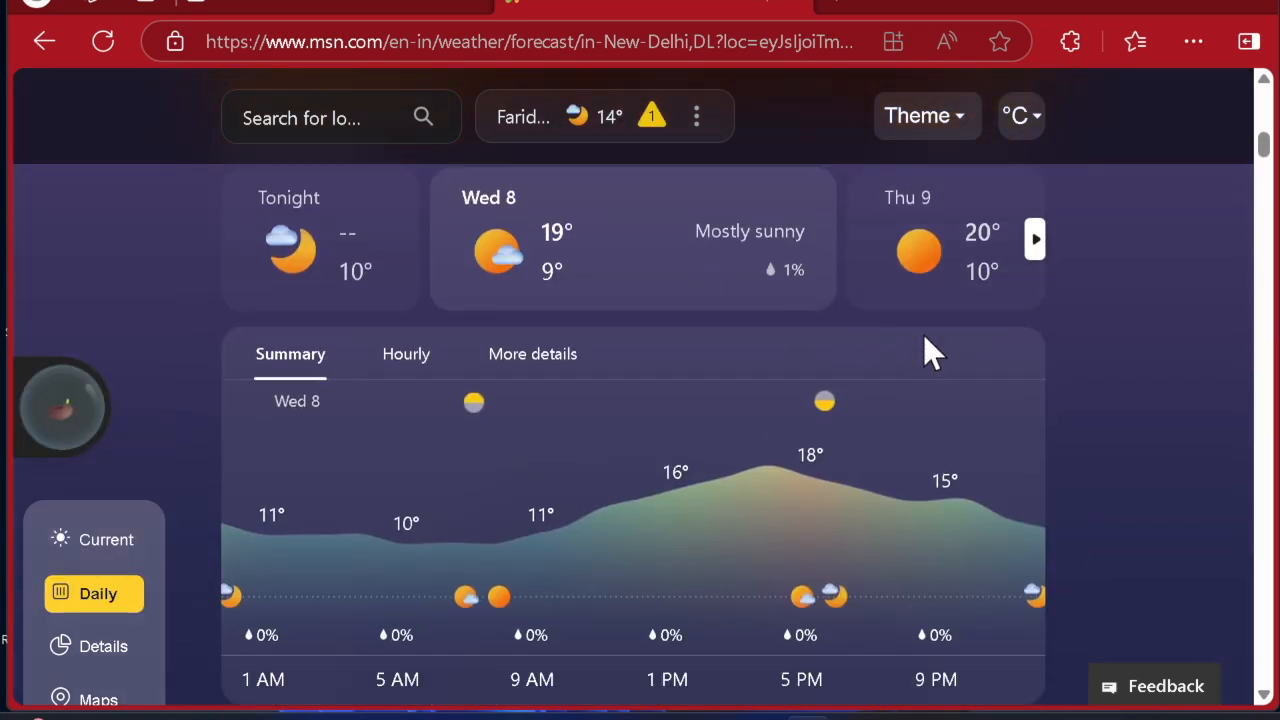
{"action": "scroll", "scroll_direction": "down", "scroll_amount": 3}
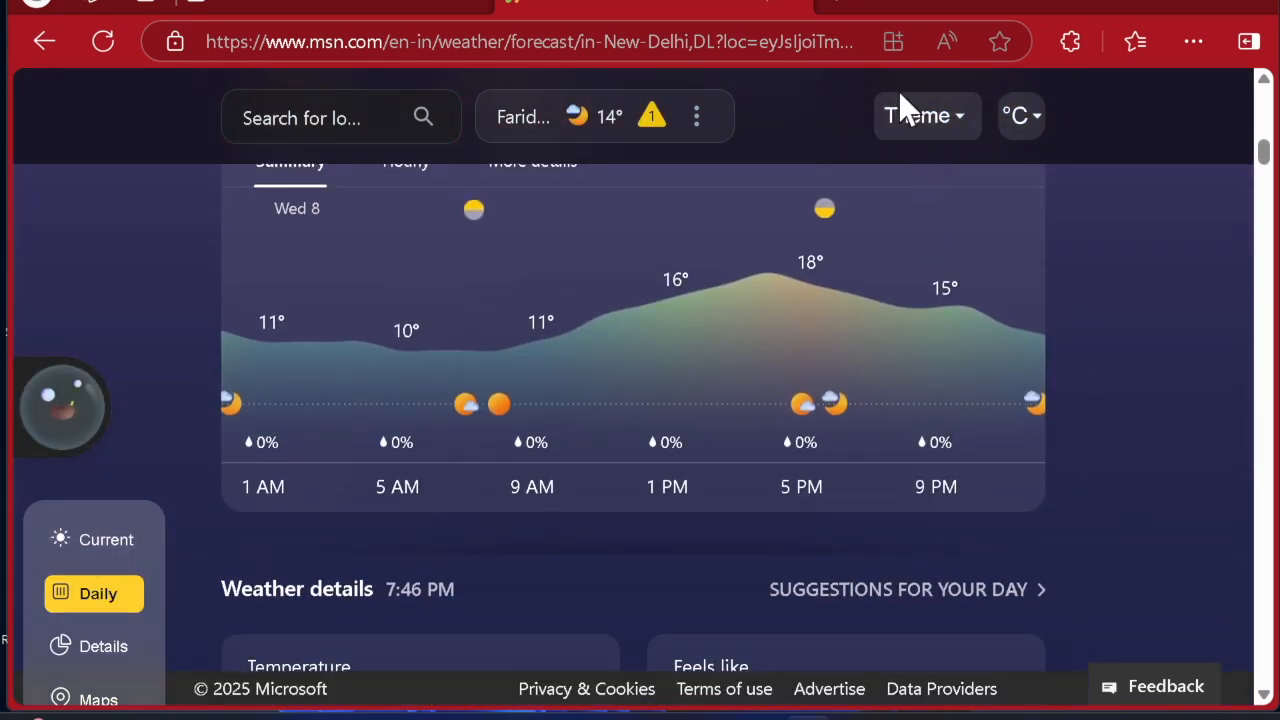
{"action": "left_click", "coordinate": [917, 115]}
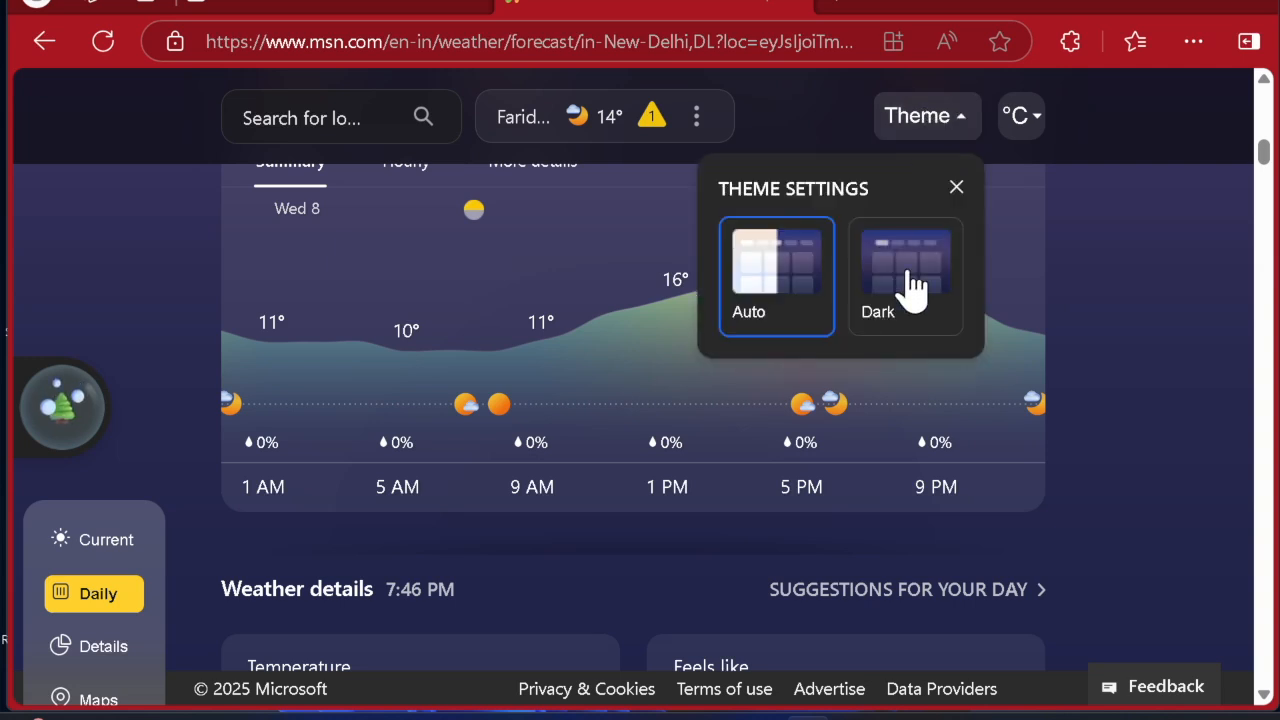
{"action": "left_click", "coordinate": [905, 277]}
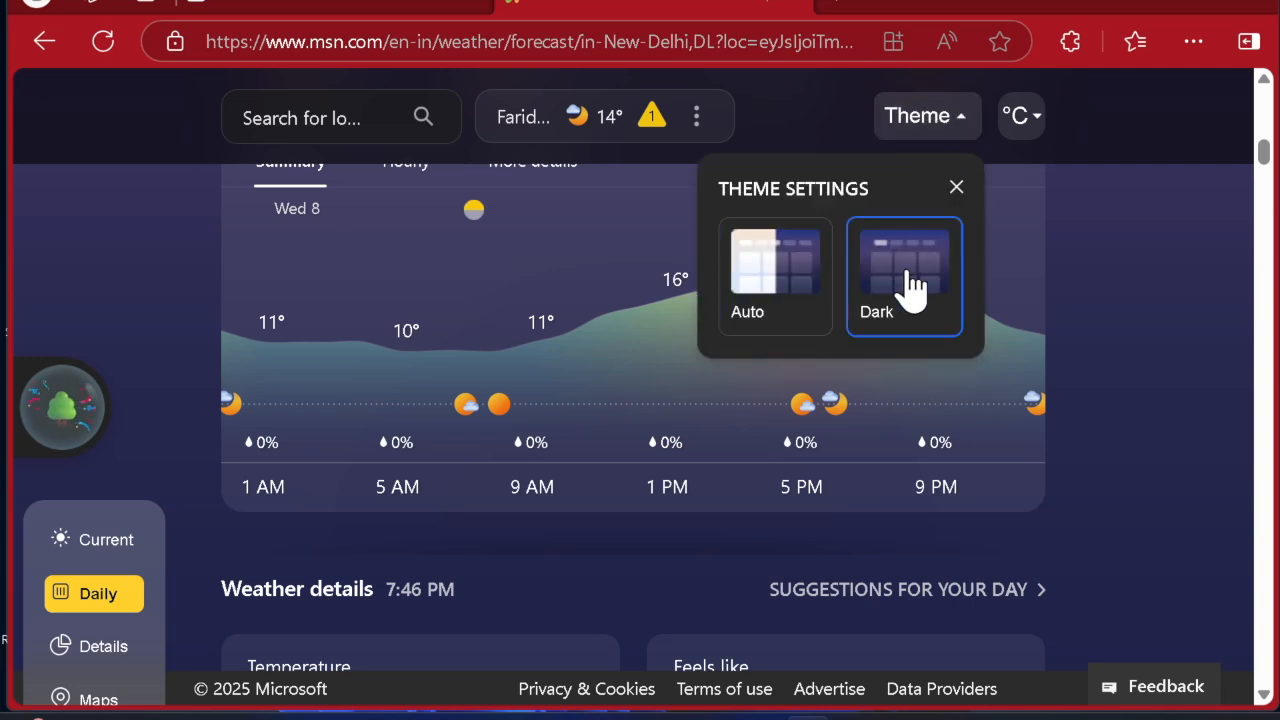
{"action": "left_click", "coordinate": [776, 277]}
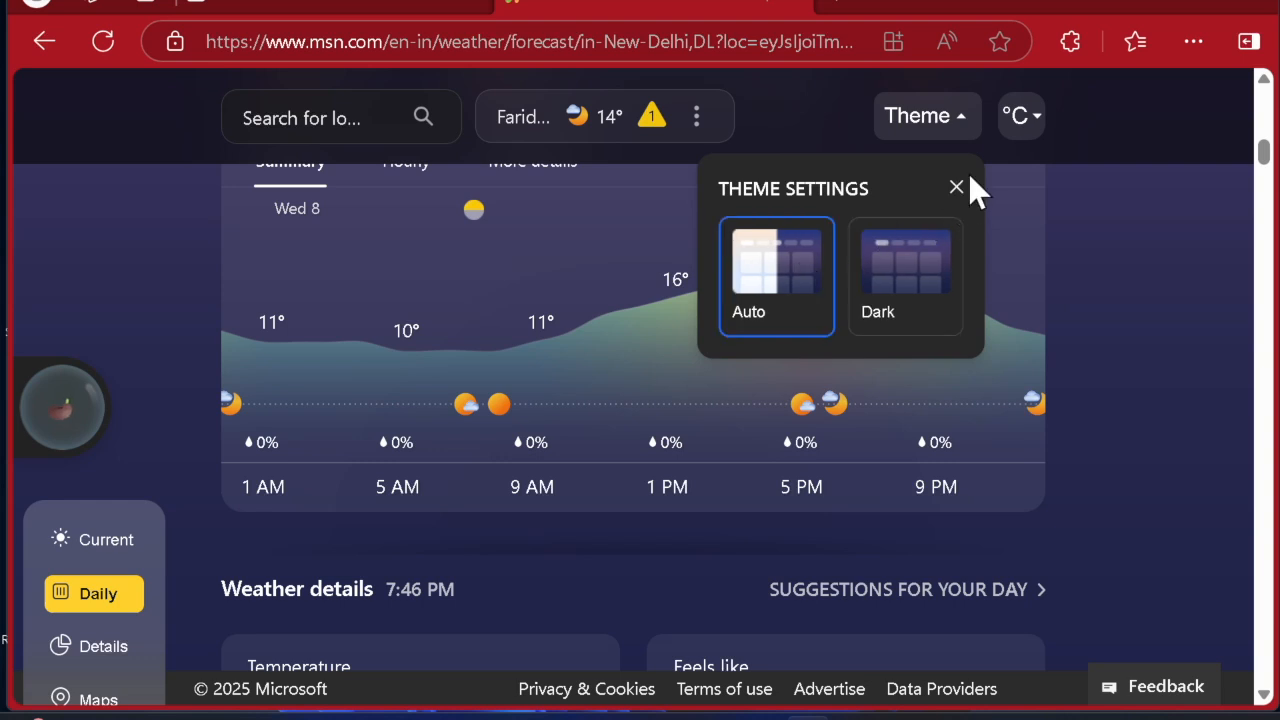
{"action": "left_click", "coordinate": [956, 187]}
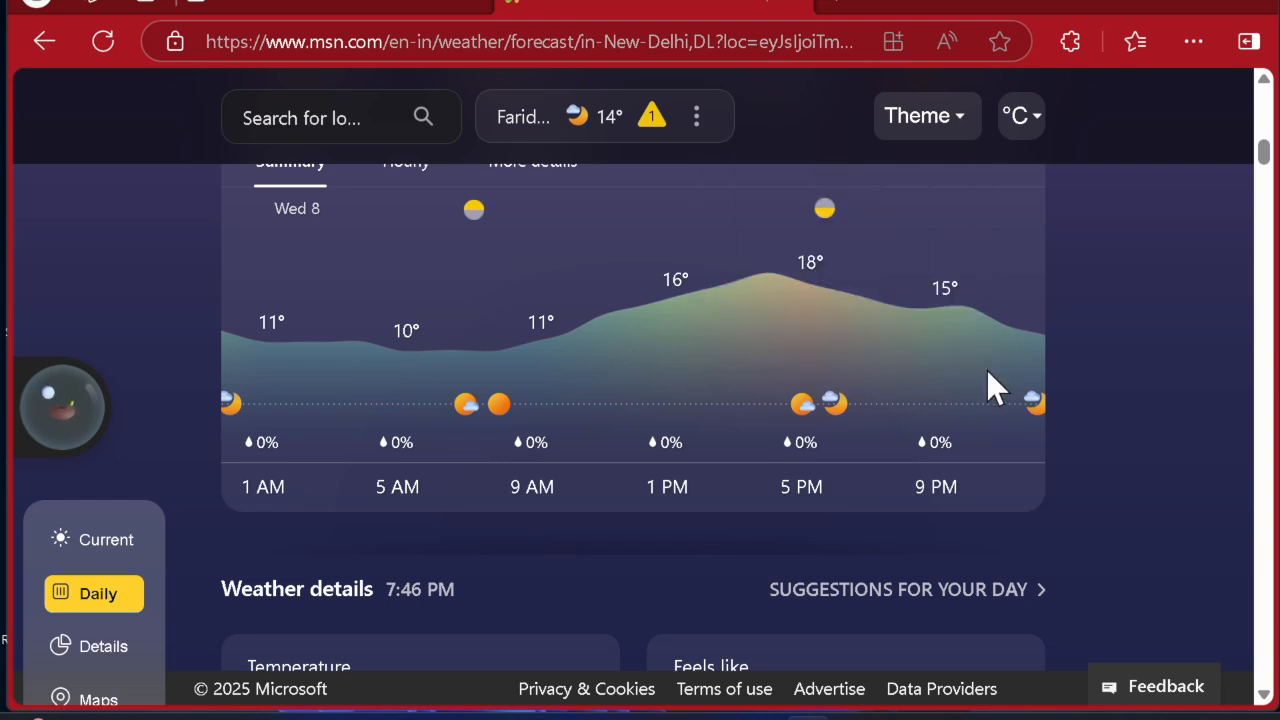
Step: Scroll through the weather page, bring up Task Manager, and revisit the theme settings
{"action": "scroll", "scroll_direction": "down", "scroll_amount": 3}
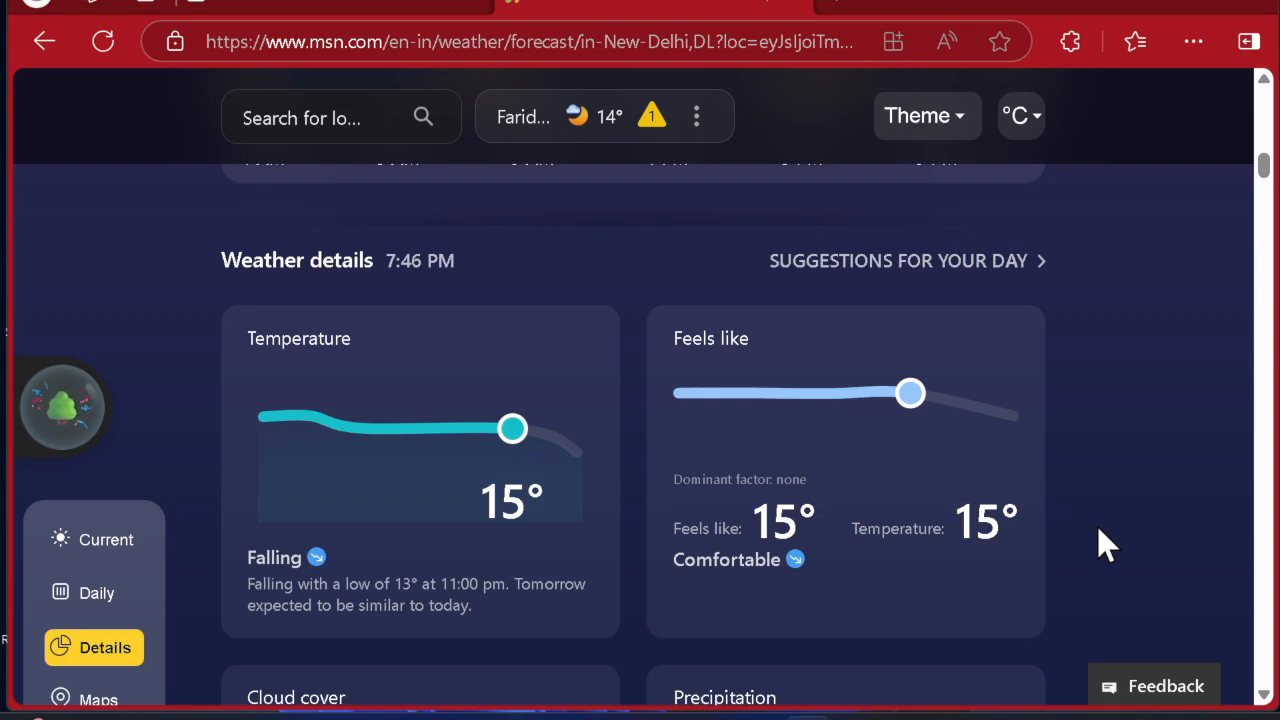
{"action": "scroll", "scroll_direction": "down", "scroll_amount": 3}
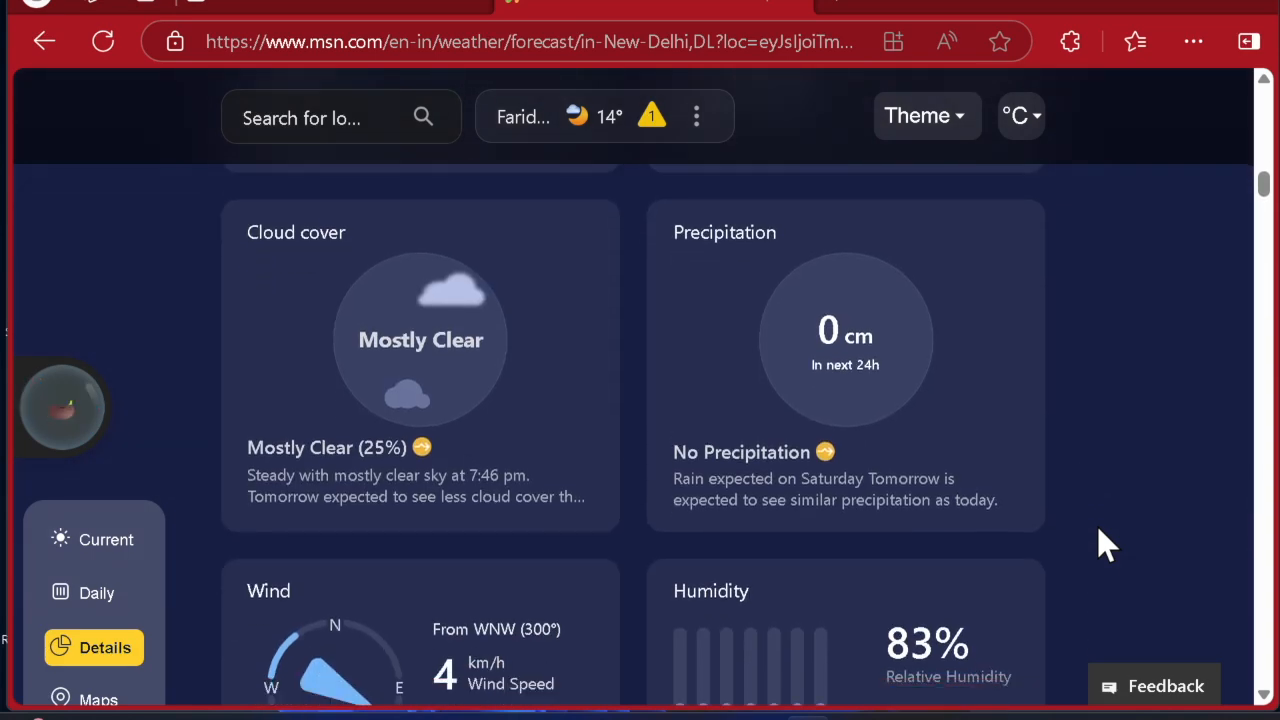
{"action": "scroll", "scroll_direction": "down", "scroll_amount": 3}
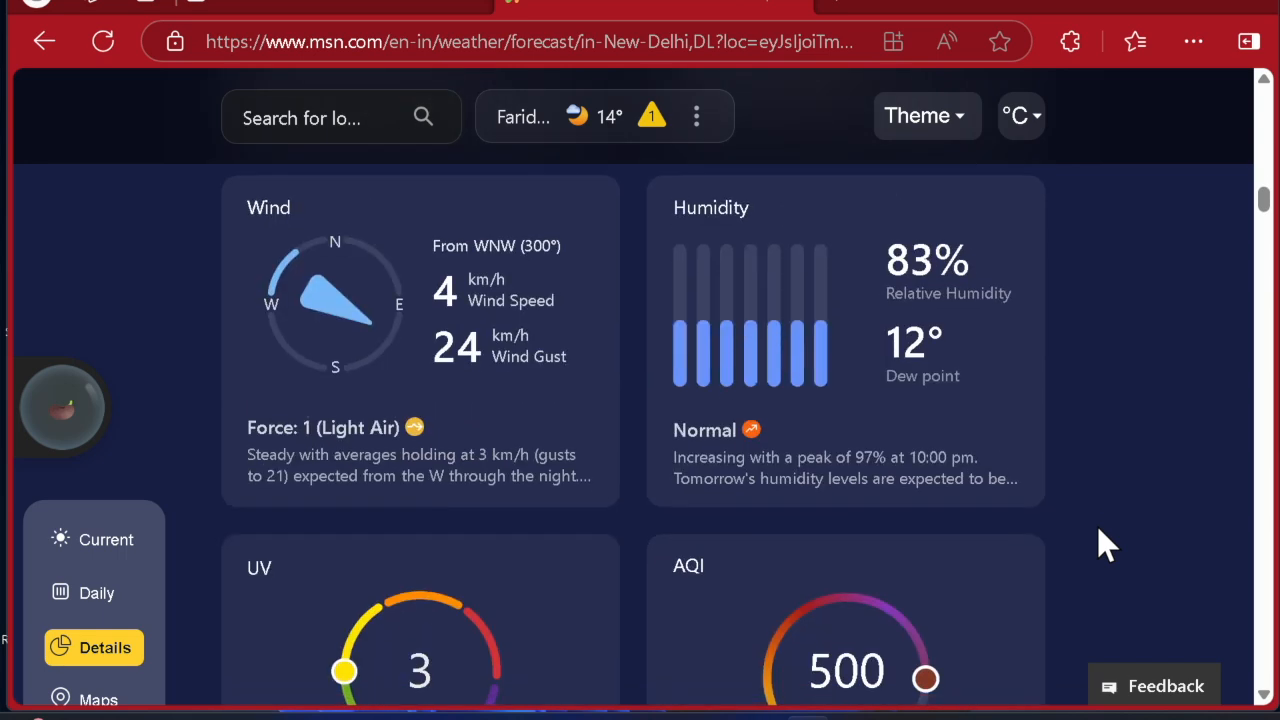
{"action": "scroll", "scroll_direction": "down", "scroll_amount": 3}
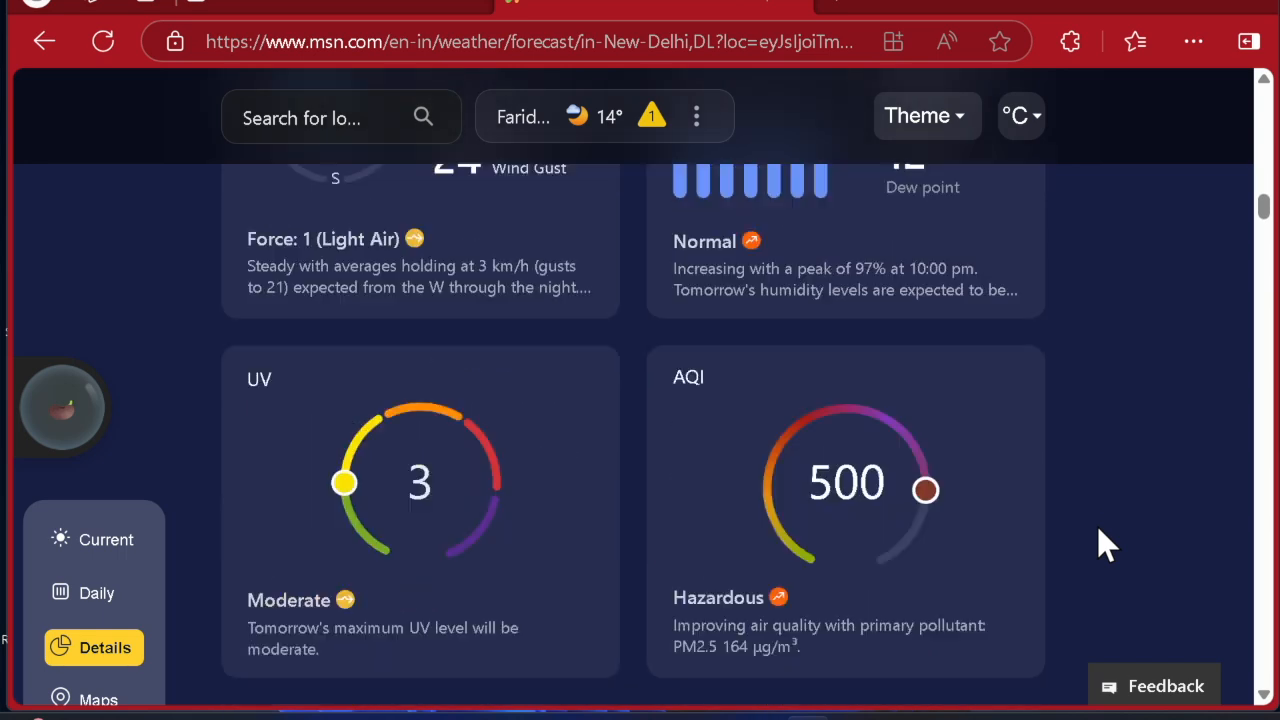
{"action": "scroll", "scroll_direction": "down", "scroll_amount": 3}
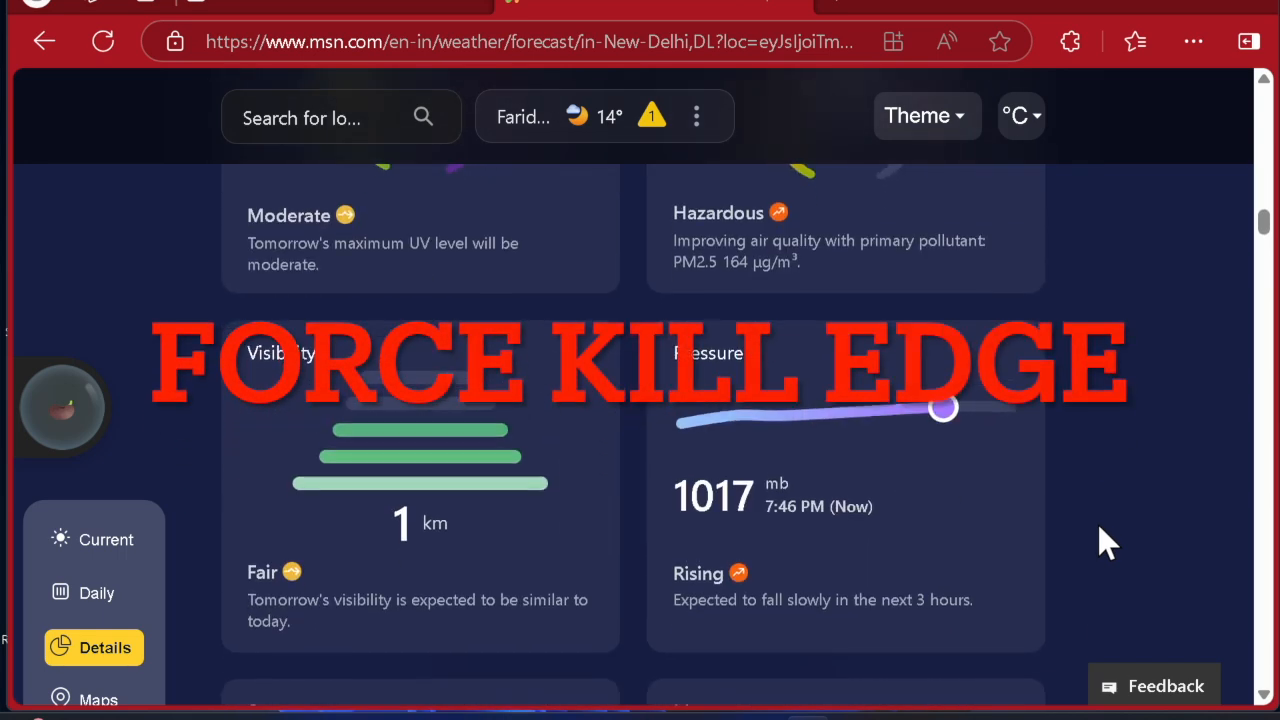
{"action": "scroll", "scroll_direction": "down", "scroll_amount": 3}
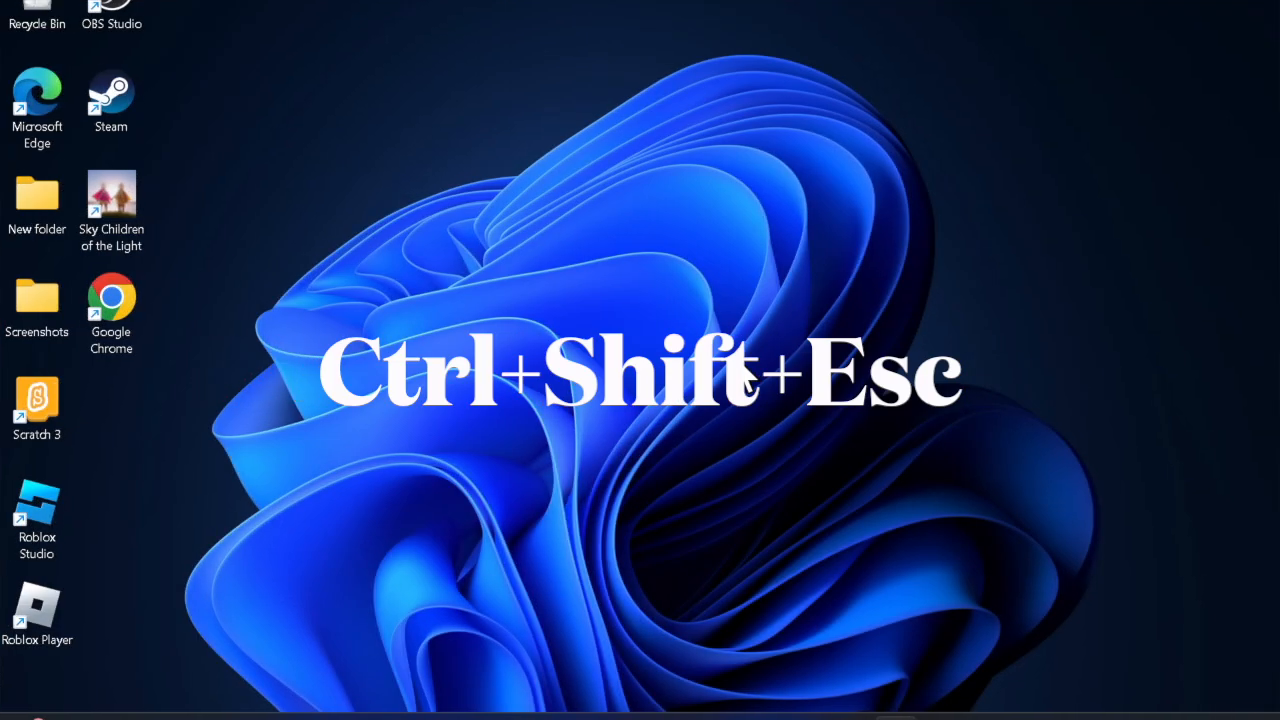
{"action": "key", "text": "Ctrl+Shift+Esc"}
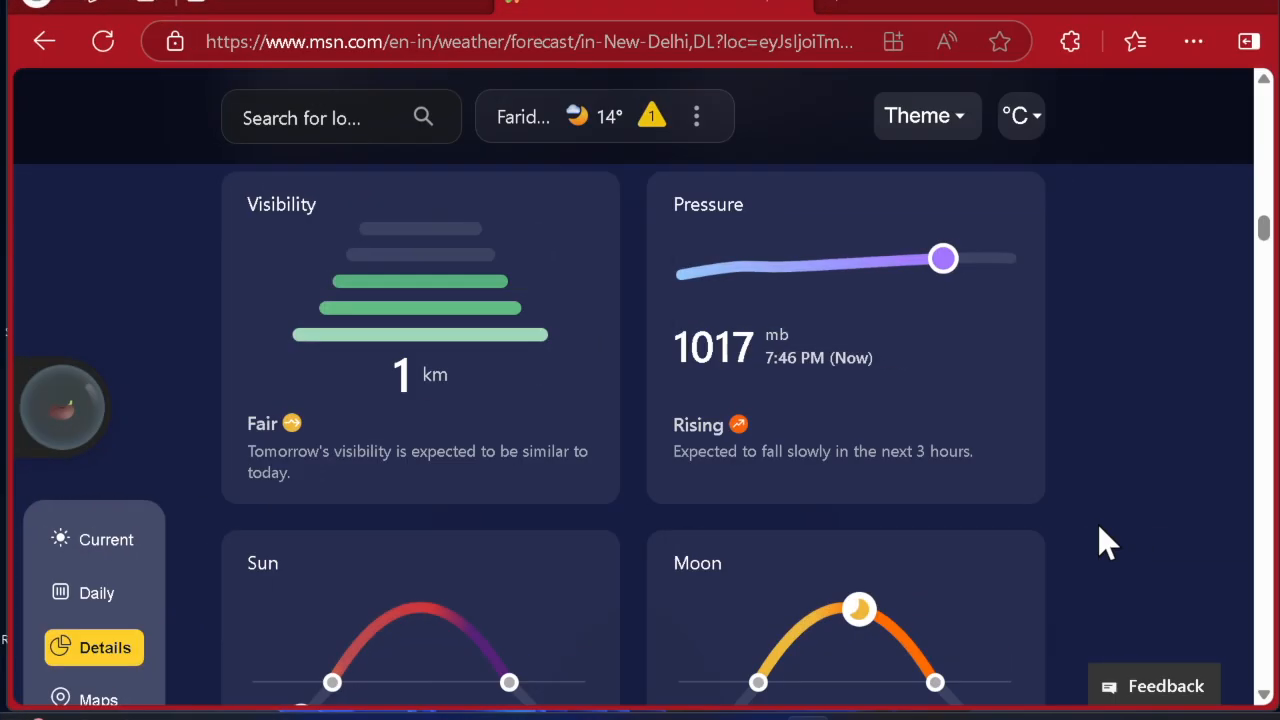
{"action": "scroll", "scroll_direction": "down", "scroll_amount": 3}
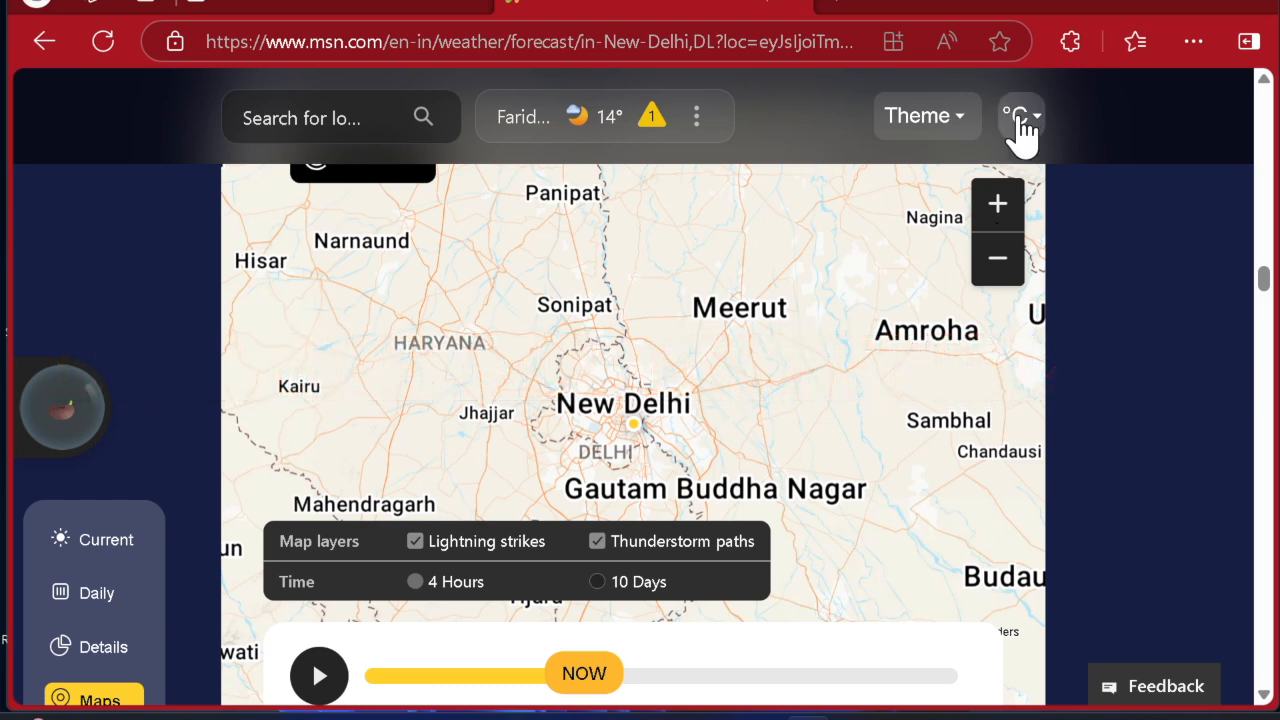
{"action": "left_click", "coordinate": [917, 115]}
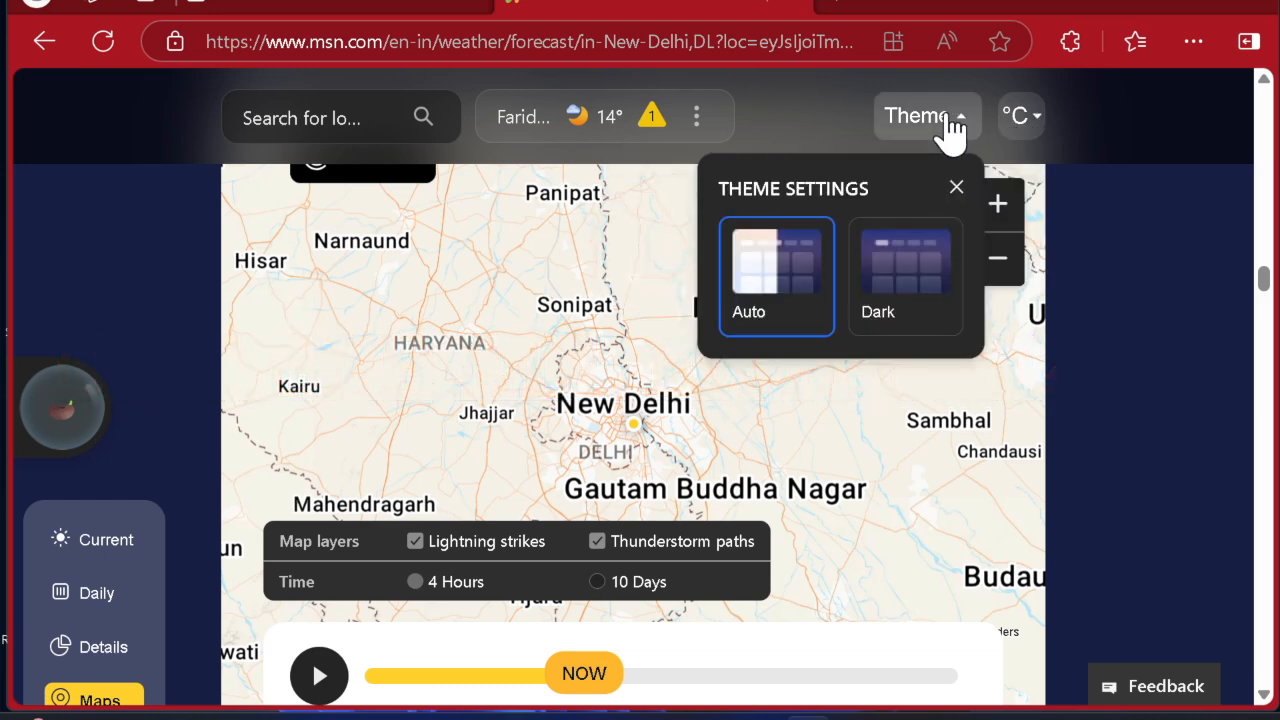
{"action": "left_click", "coordinate": [956, 187]}
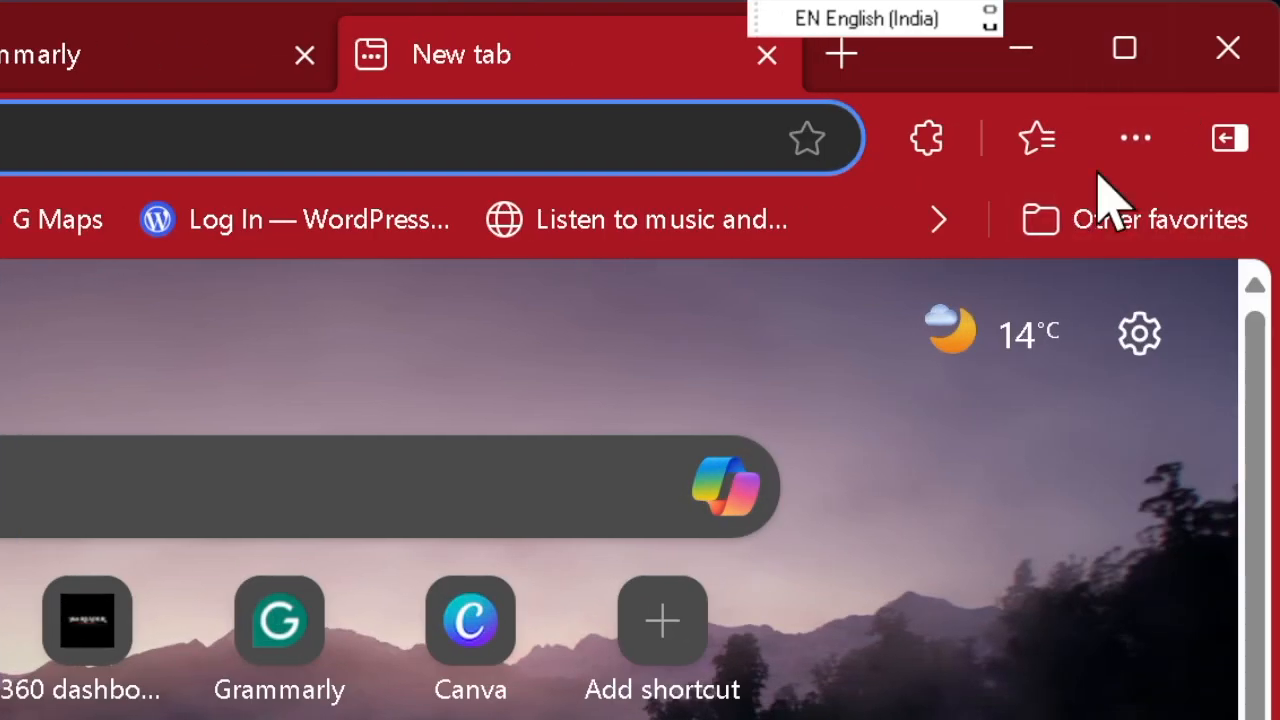
{"action": "mouse_move", "coordinate": [1135, 138]}
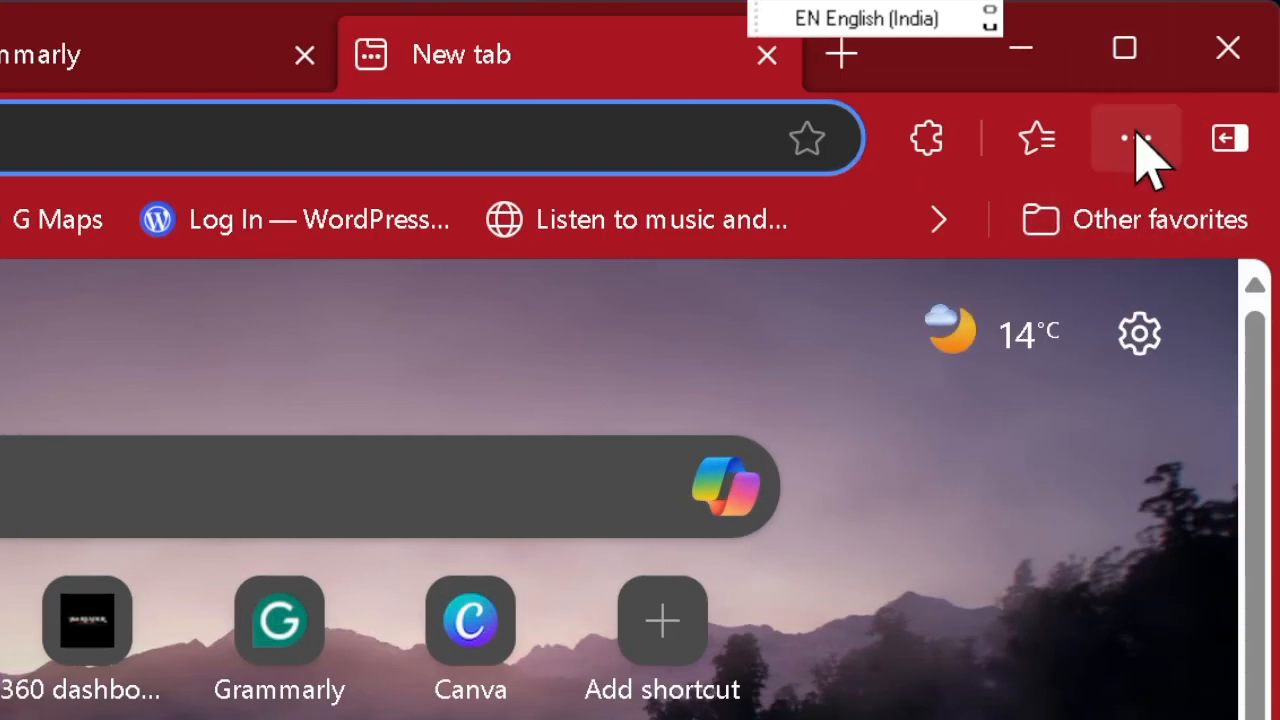
Step: Reach Edge's Manage extensions page and toggle the iCloud Bookmarks extension
{"action": "left_click", "coordinate": [1137, 138]}
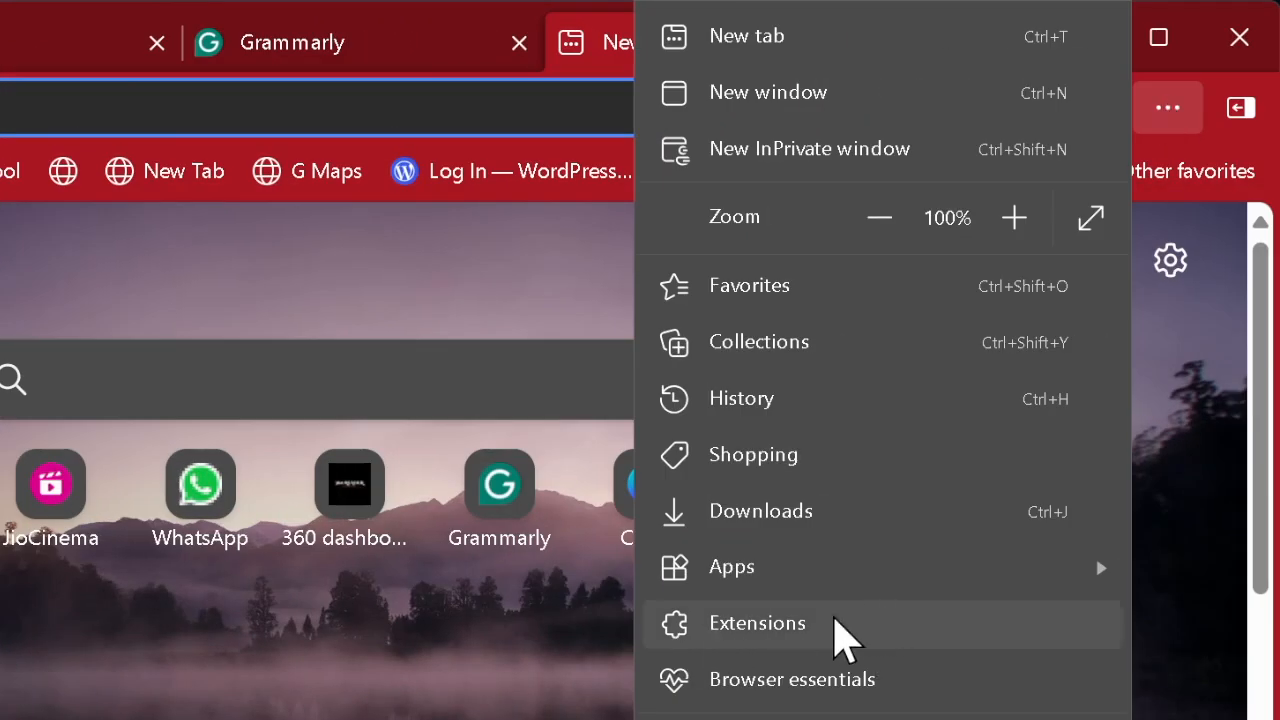
{"action": "left_click", "coordinate": [757, 623]}
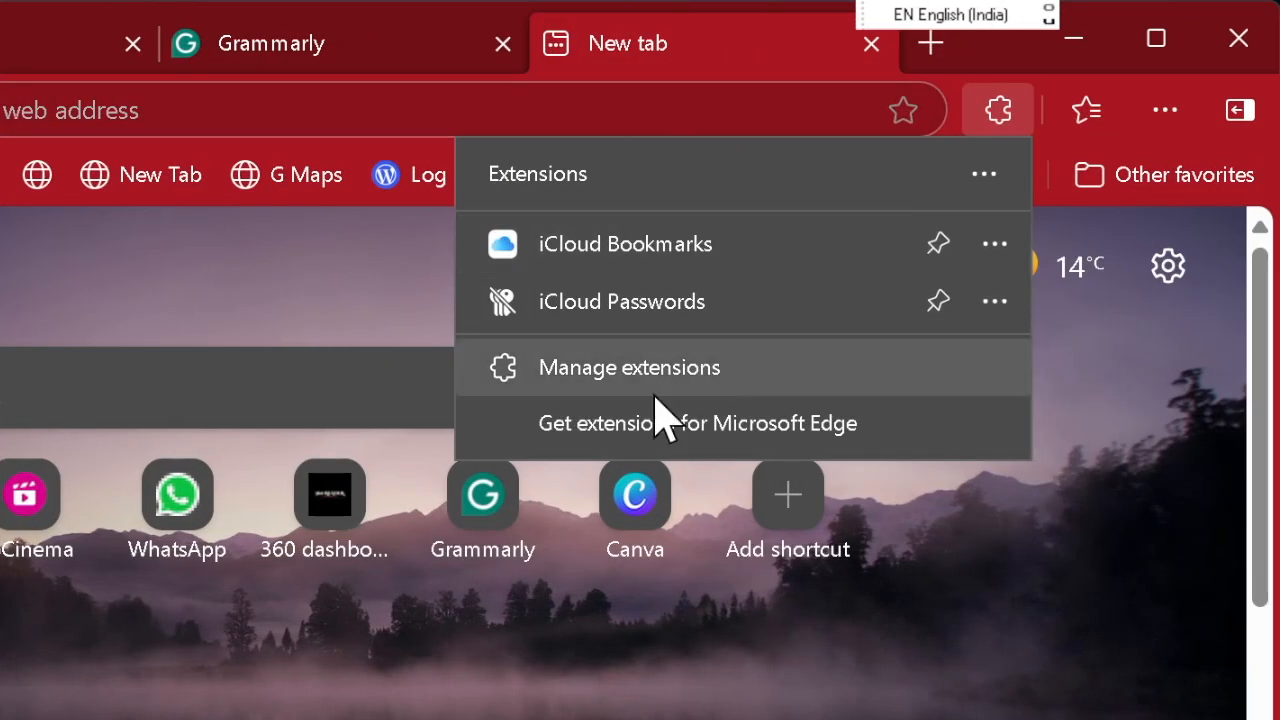
{"action": "mouse_move", "coordinate": [600, 375]}
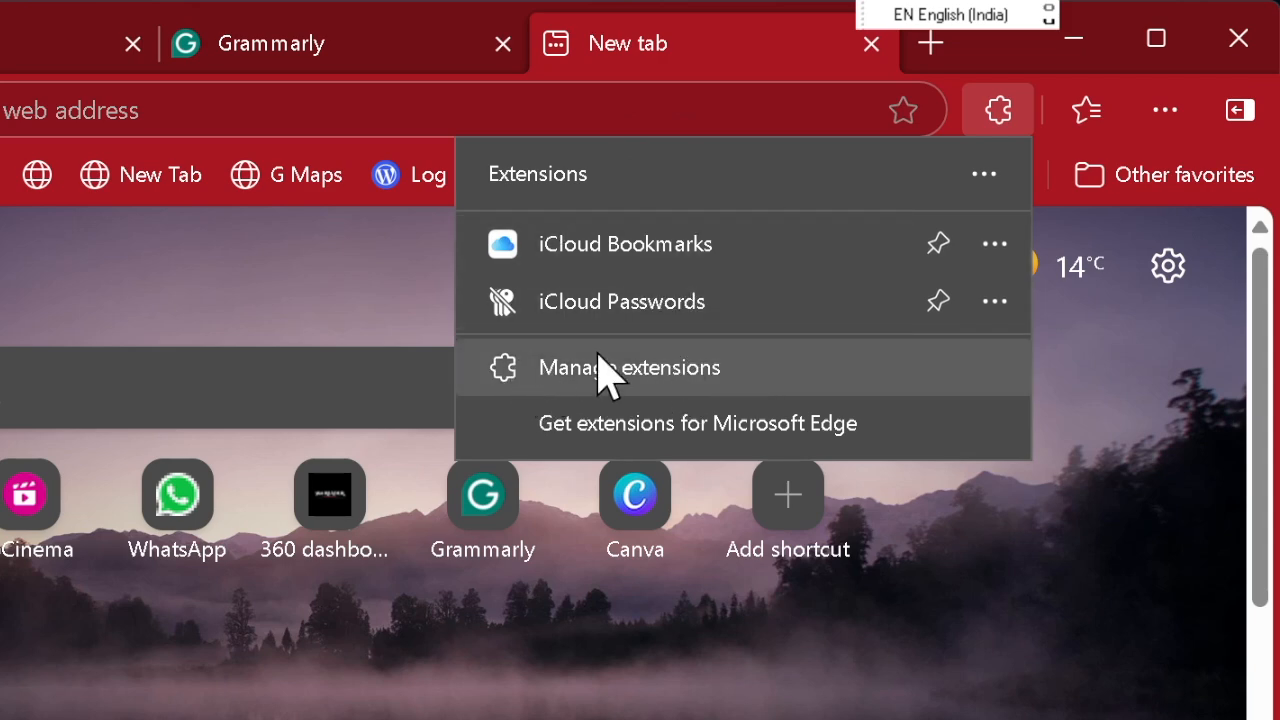
{"action": "left_click", "coordinate": [628, 367]}
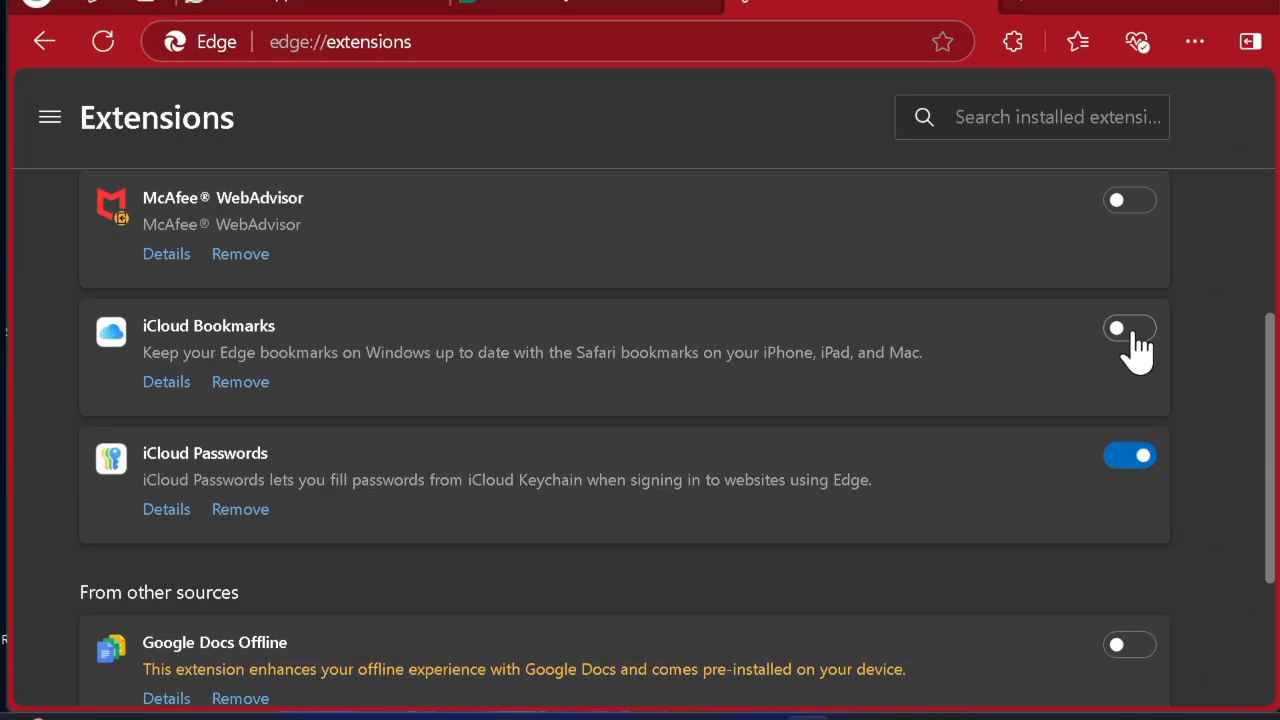
{"action": "left_click", "coordinate": [1130, 328]}
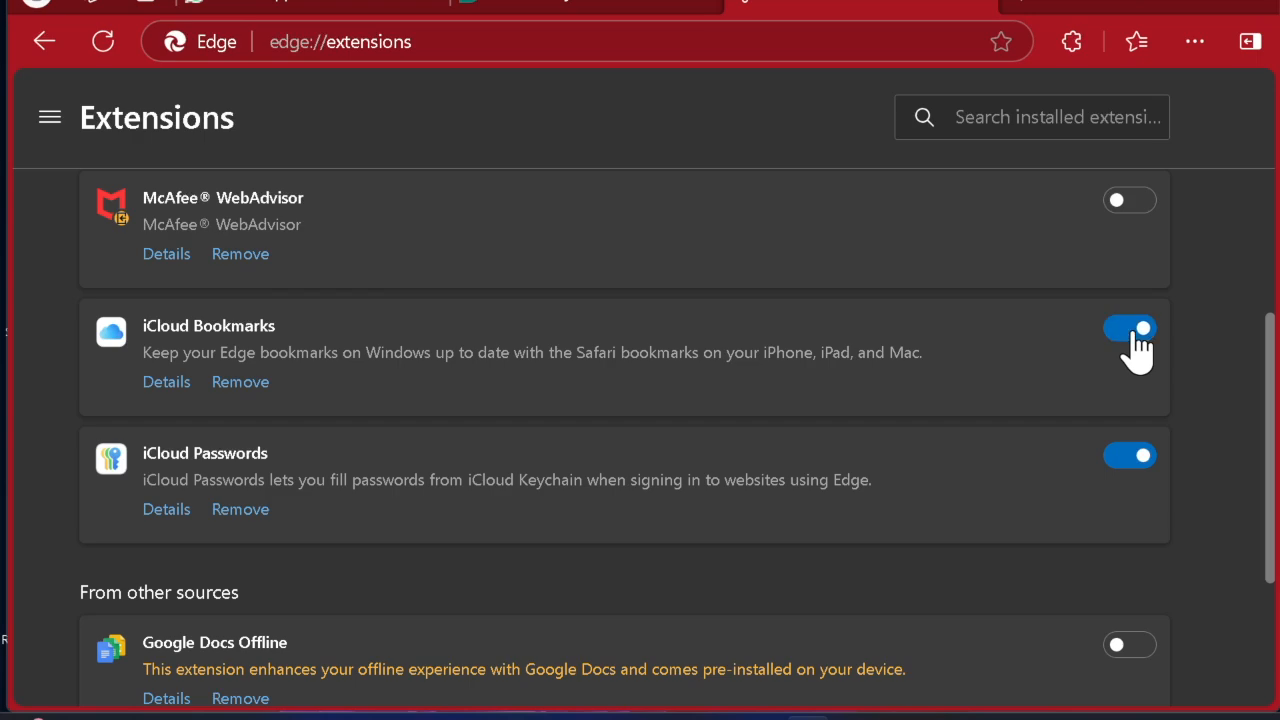
{"action": "left_click", "coordinate": [1130, 328]}
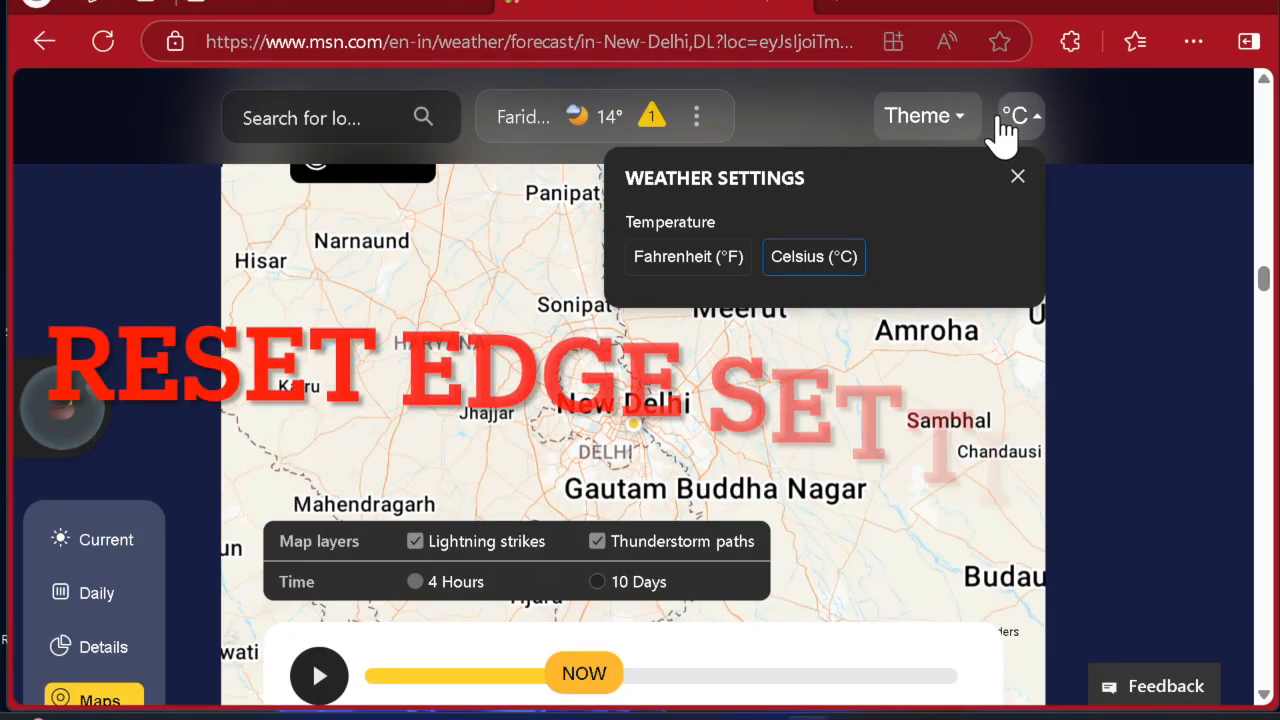
Step: Close the weather settings panel and close the Edge window
{"action": "left_click", "coordinate": [1017, 176]}
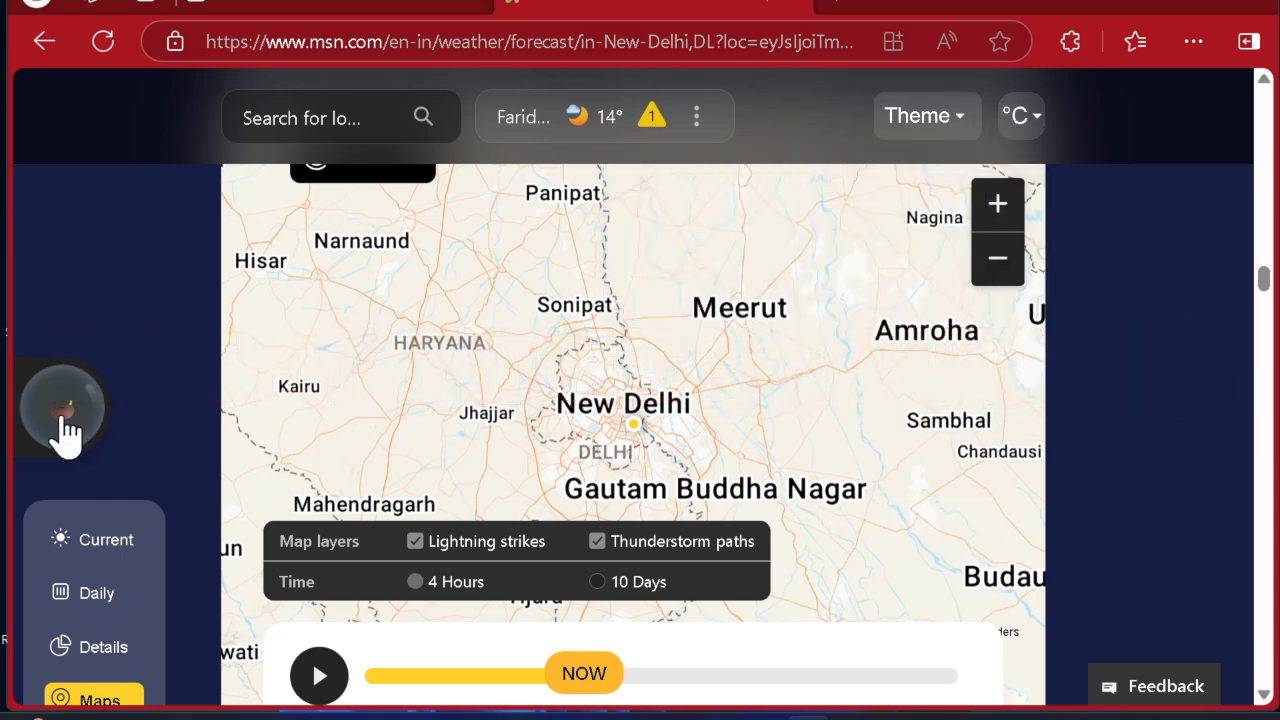
{"action": "left_click", "coordinate": [63, 408]}
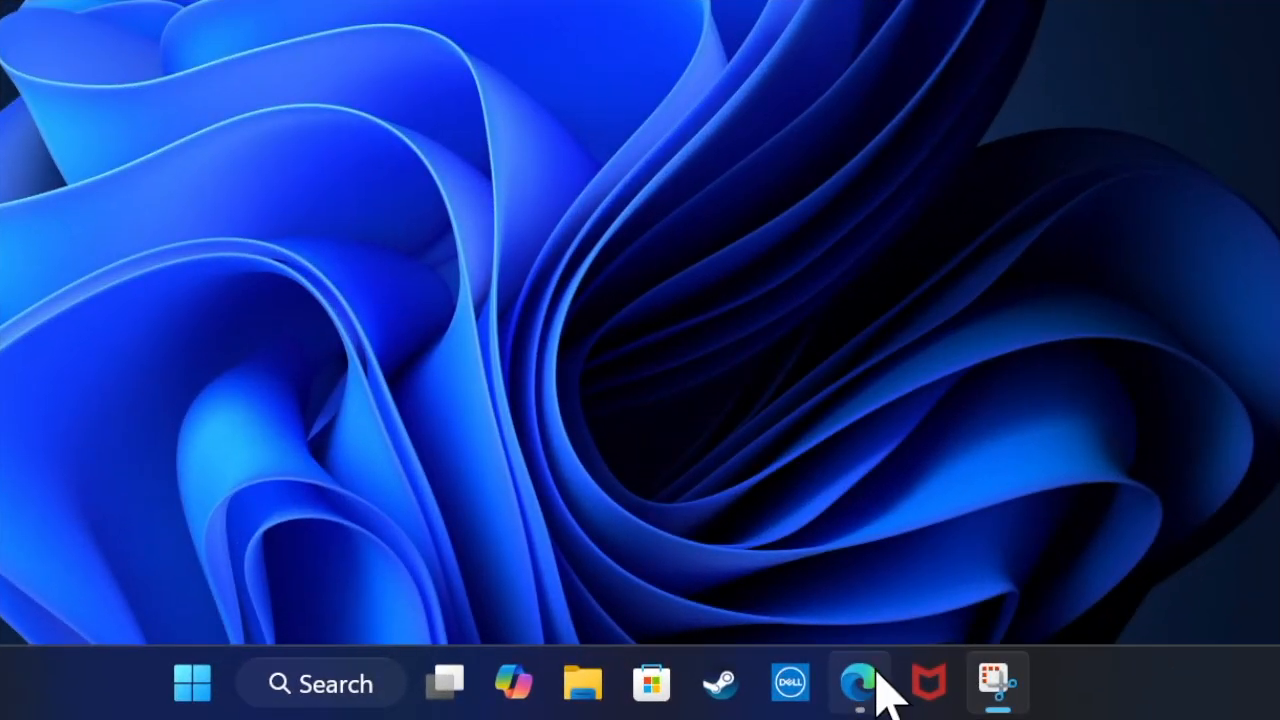
Step: Reopen Edge from the taskbar and go to the Reset settings section
{"action": "left_click", "coordinate": [858, 683]}
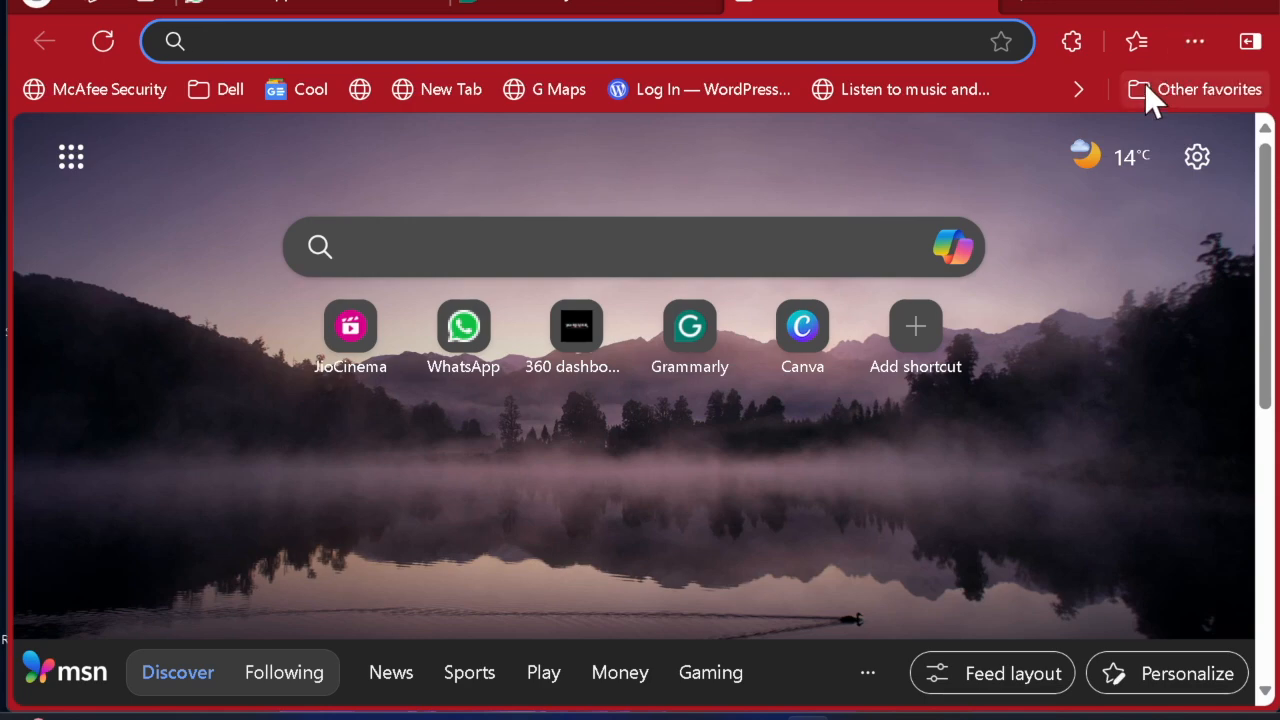
{"action": "mouse_move", "coordinate": [1200, 40]}
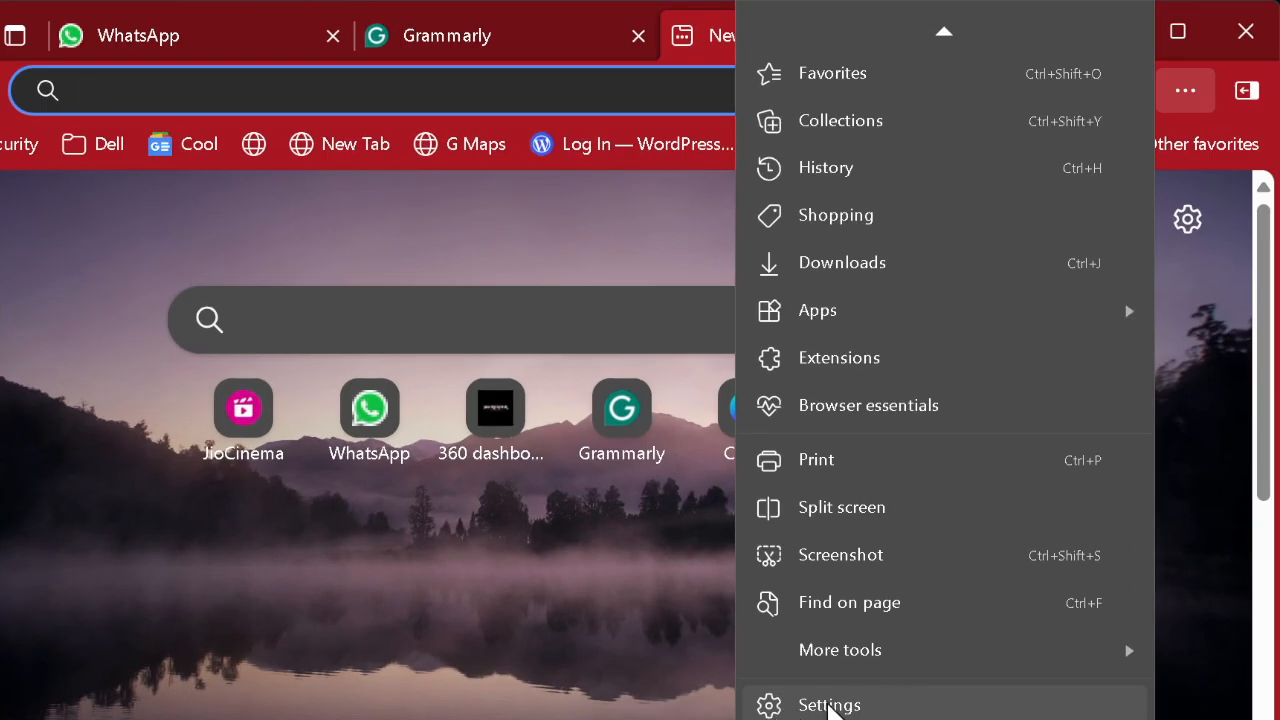
{"action": "mouse_move", "coordinate": [910, 708]}
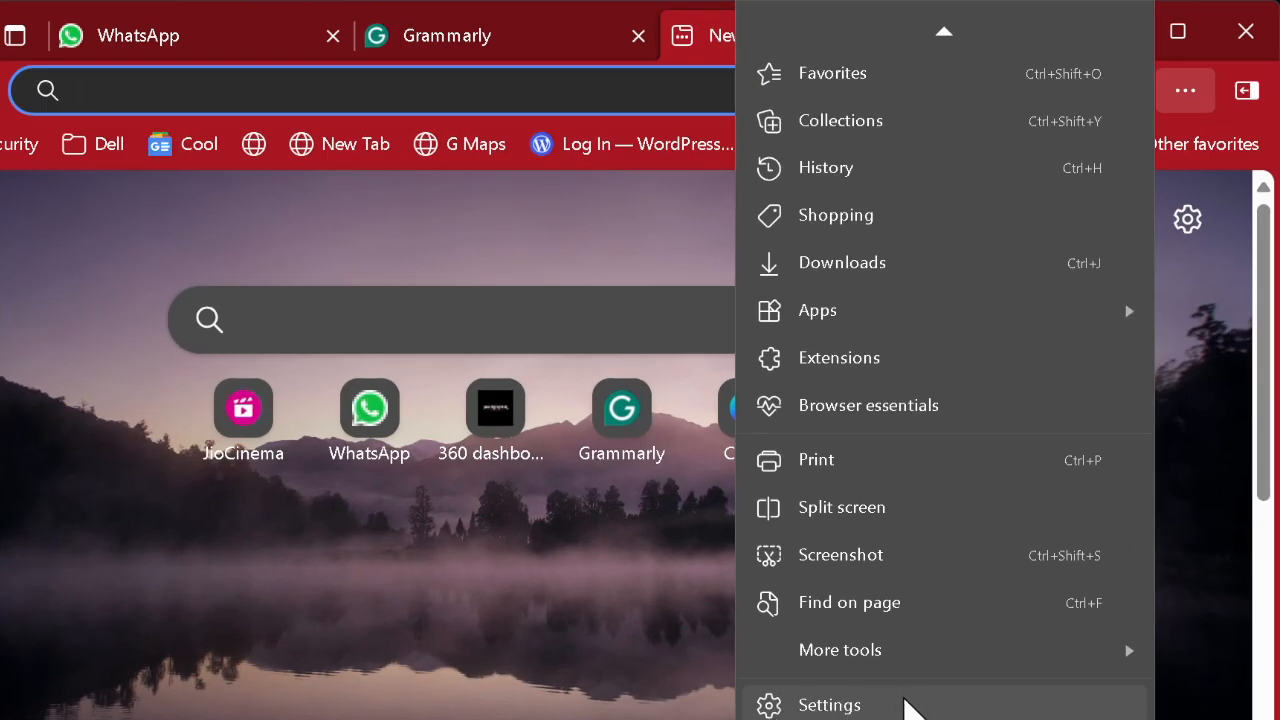
{"action": "left_click", "coordinate": [829, 704]}
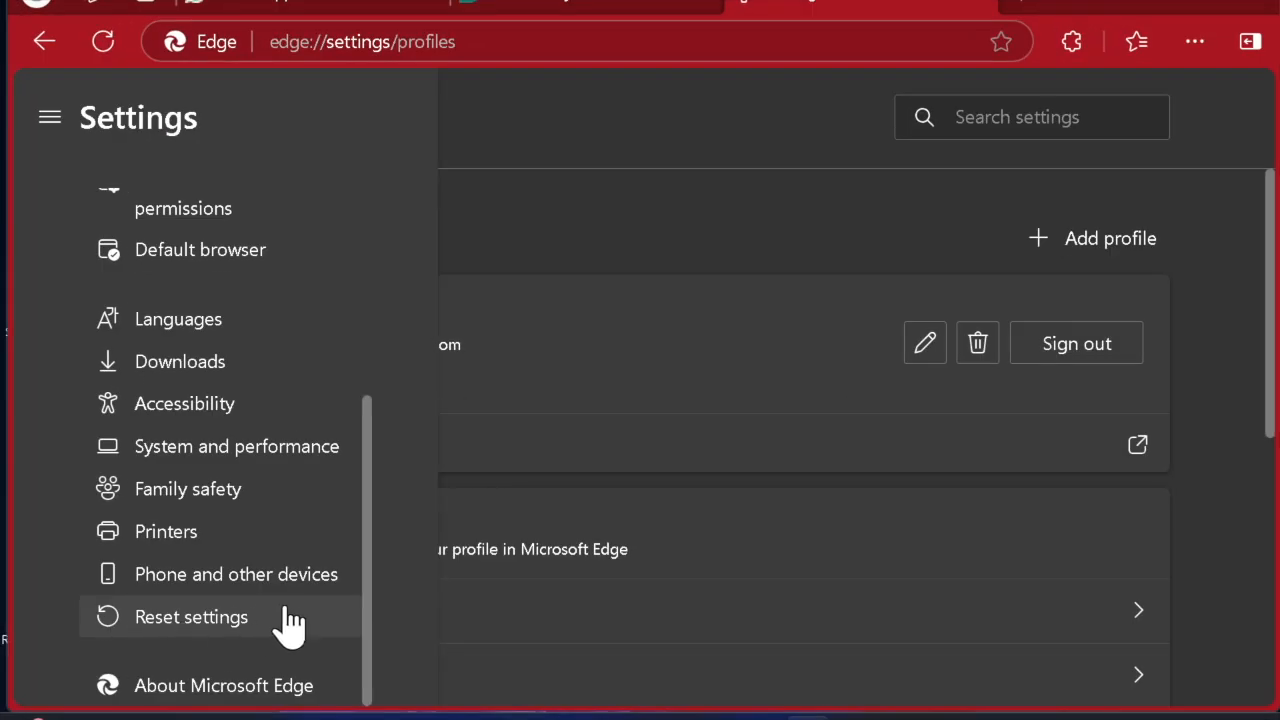
{"action": "left_click", "coordinate": [191, 616]}
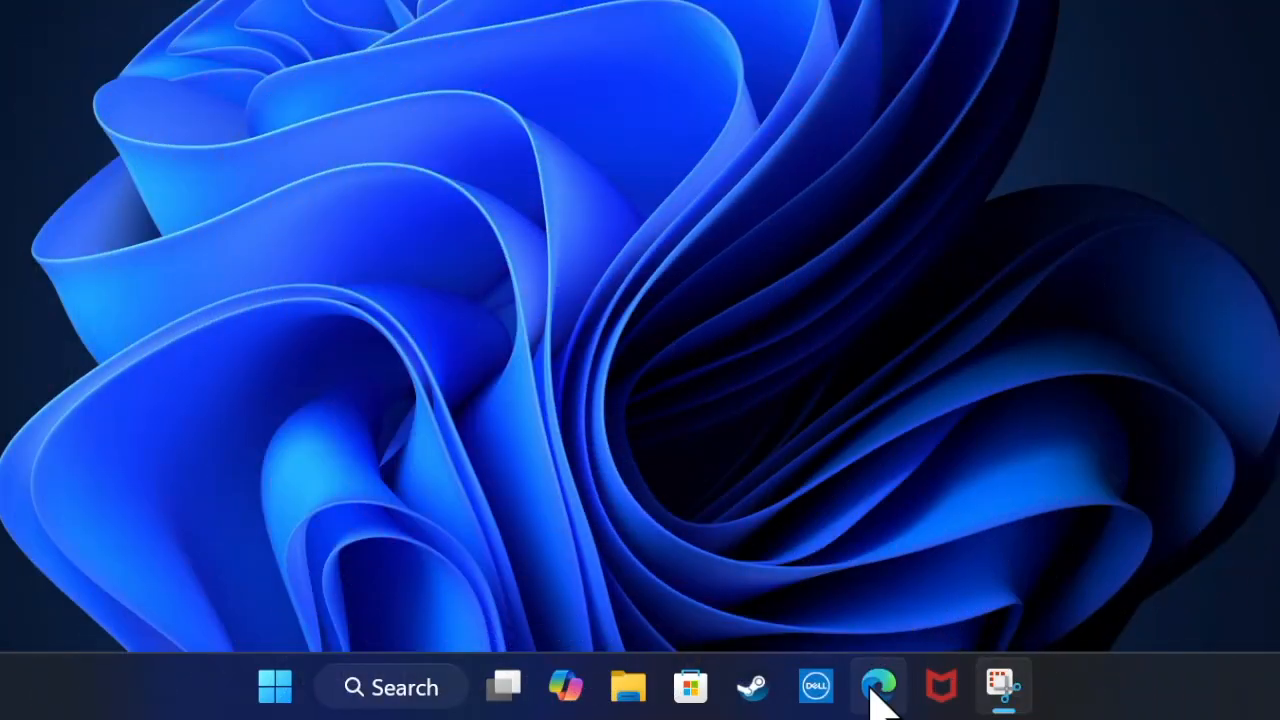
{"action": "mouse_move", "coordinate": [915, 655]}
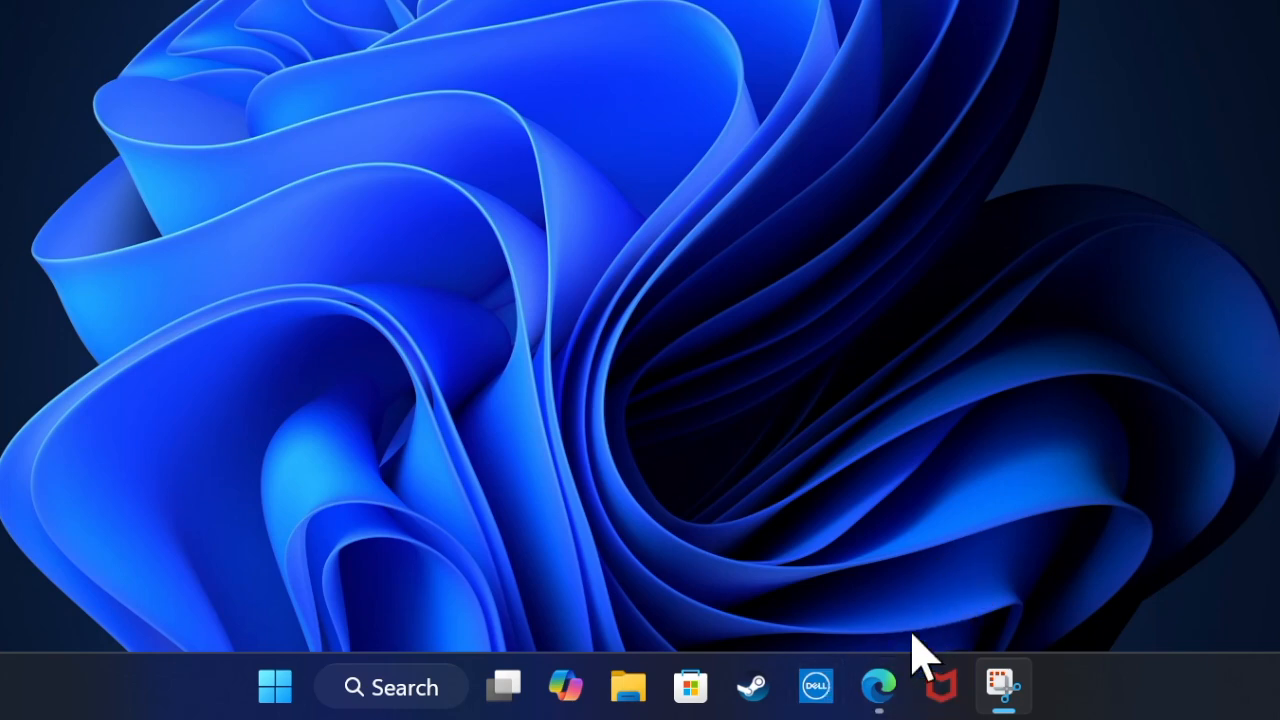
Step: Reopen Edge and reach Delete browsing data under Privacy, search, and services
{"action": "left_click", "coordinate": [878, 686]}
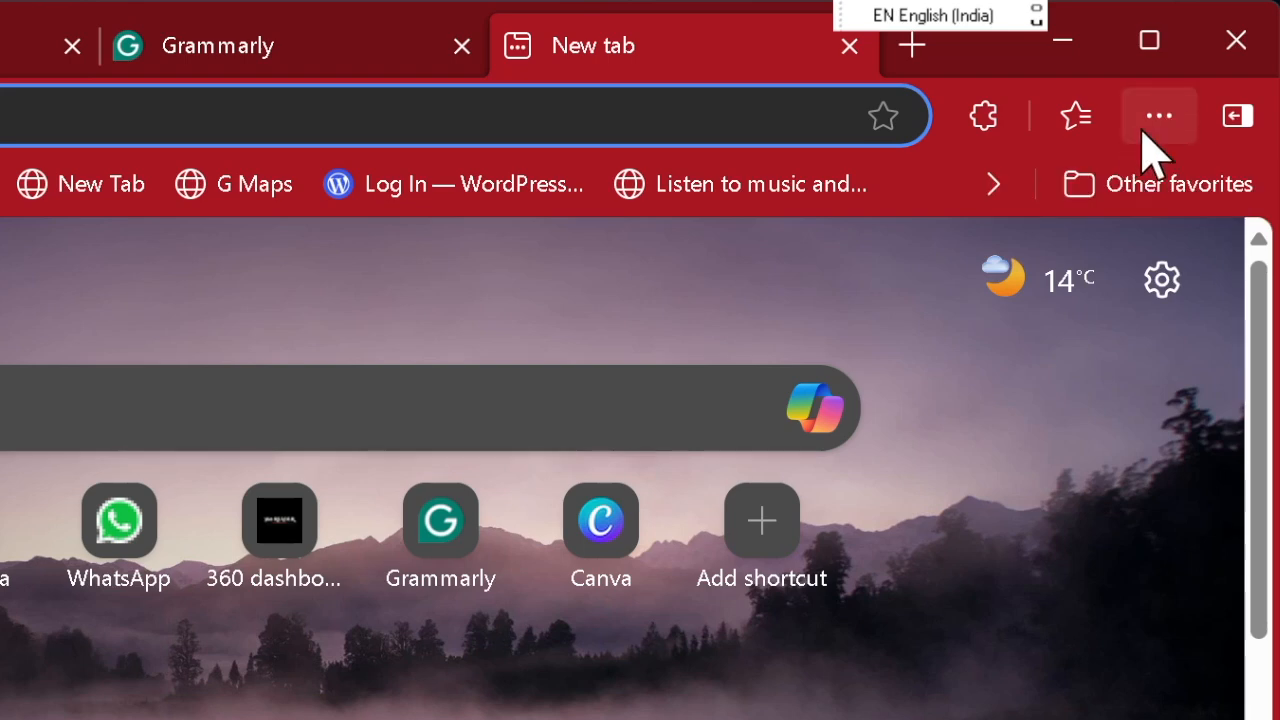
{"action": "left_click", "coordinate": [1159, 115]}
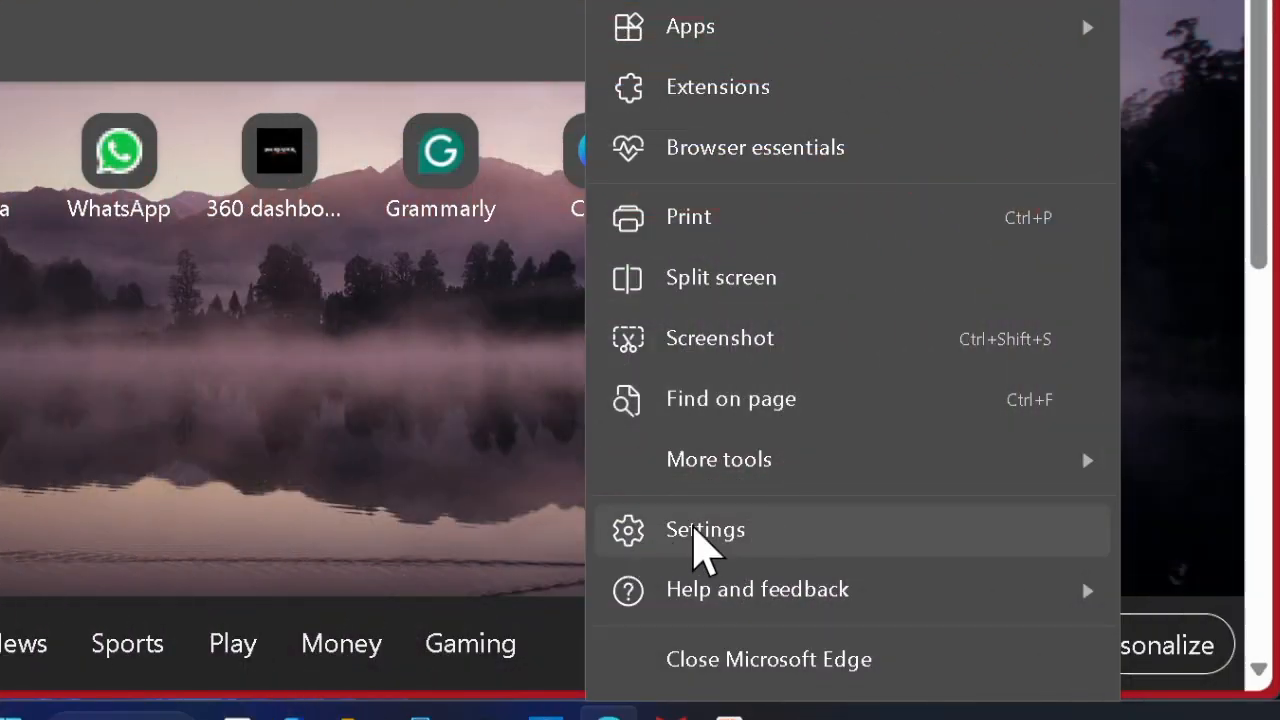
{"action": "left_click", "coordinate": [704, 529]}
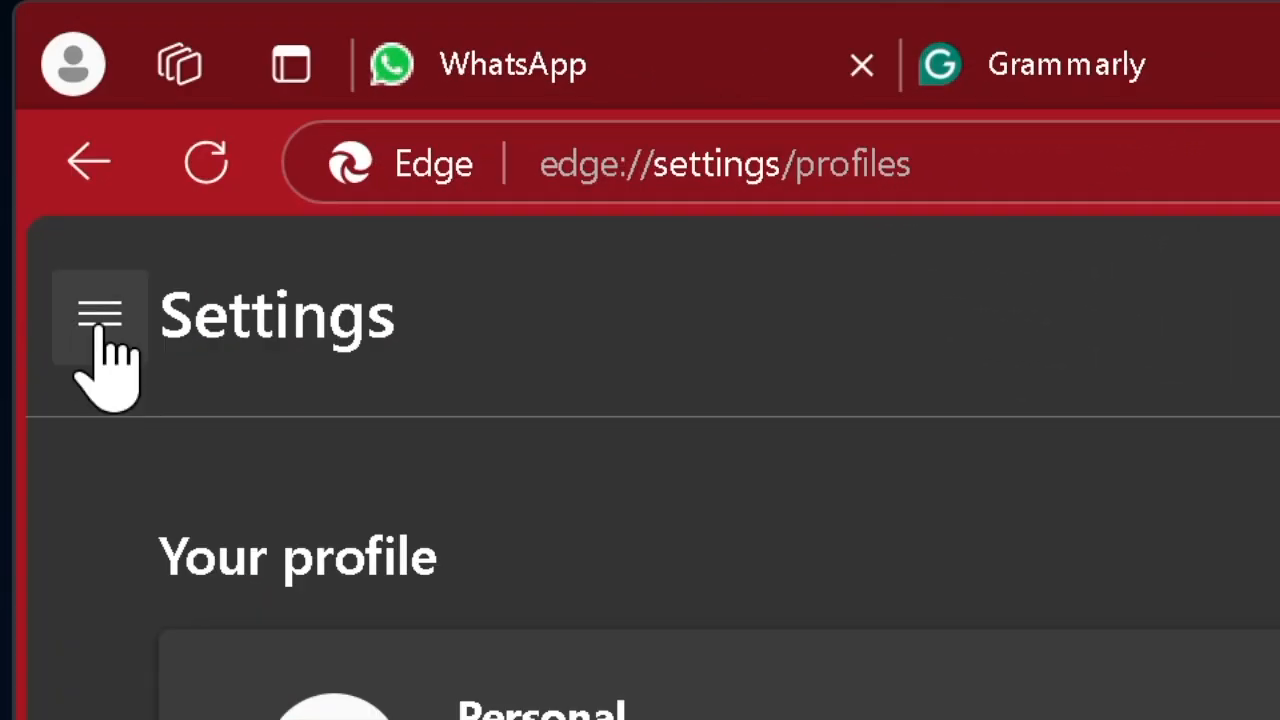
{"action": "mouse_move", "coordinate": [130, 390]}
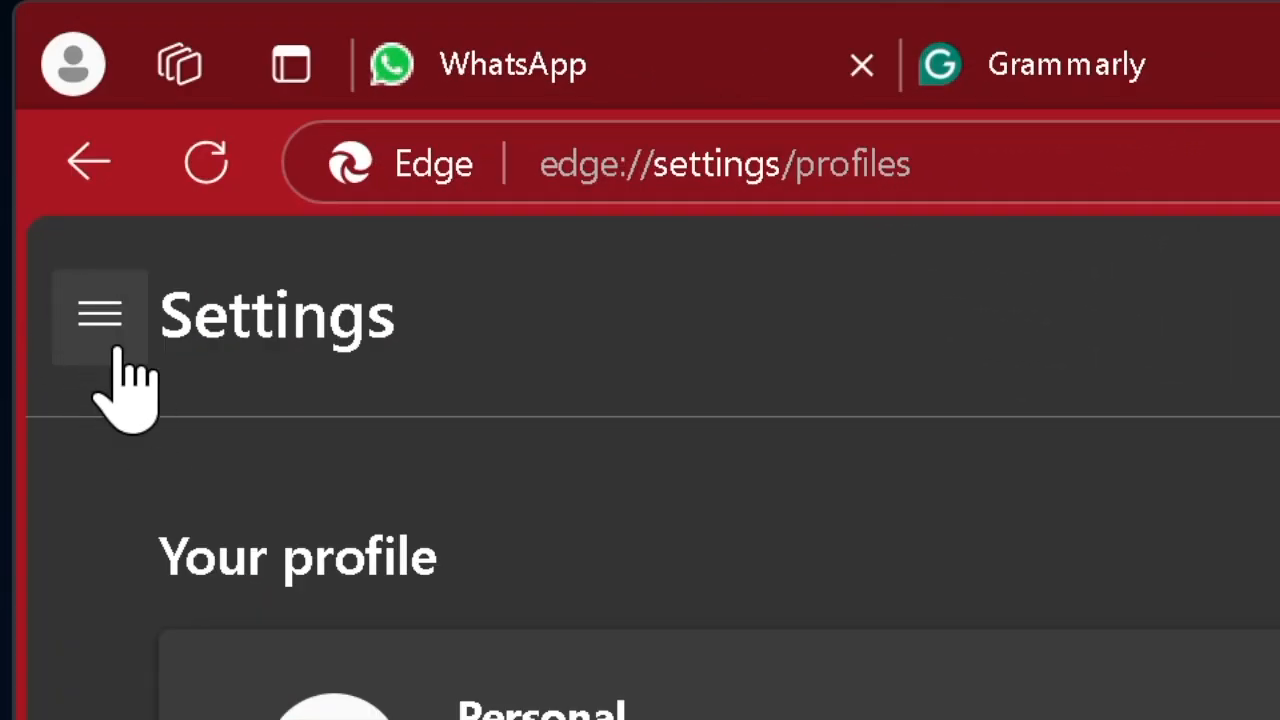
{"action": "left_click", "coordinate": [99, 315]}
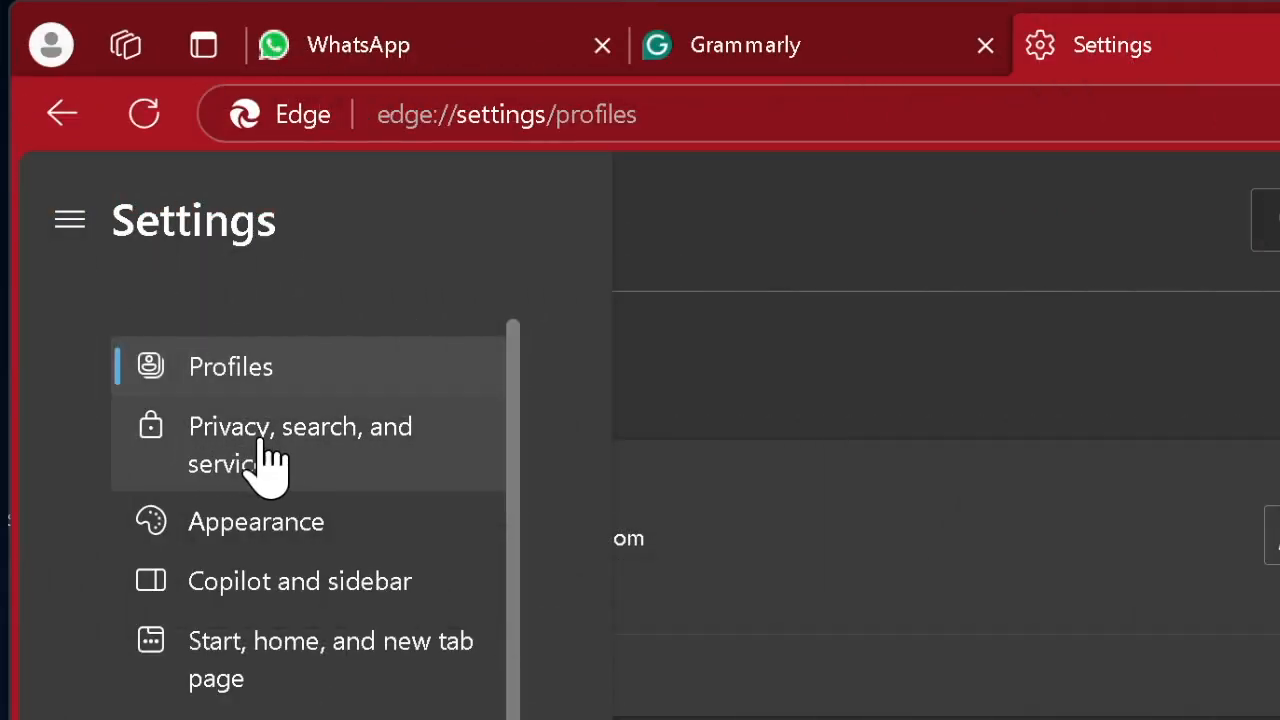
{"action": "left_click", "coordinate": [300, 445]}
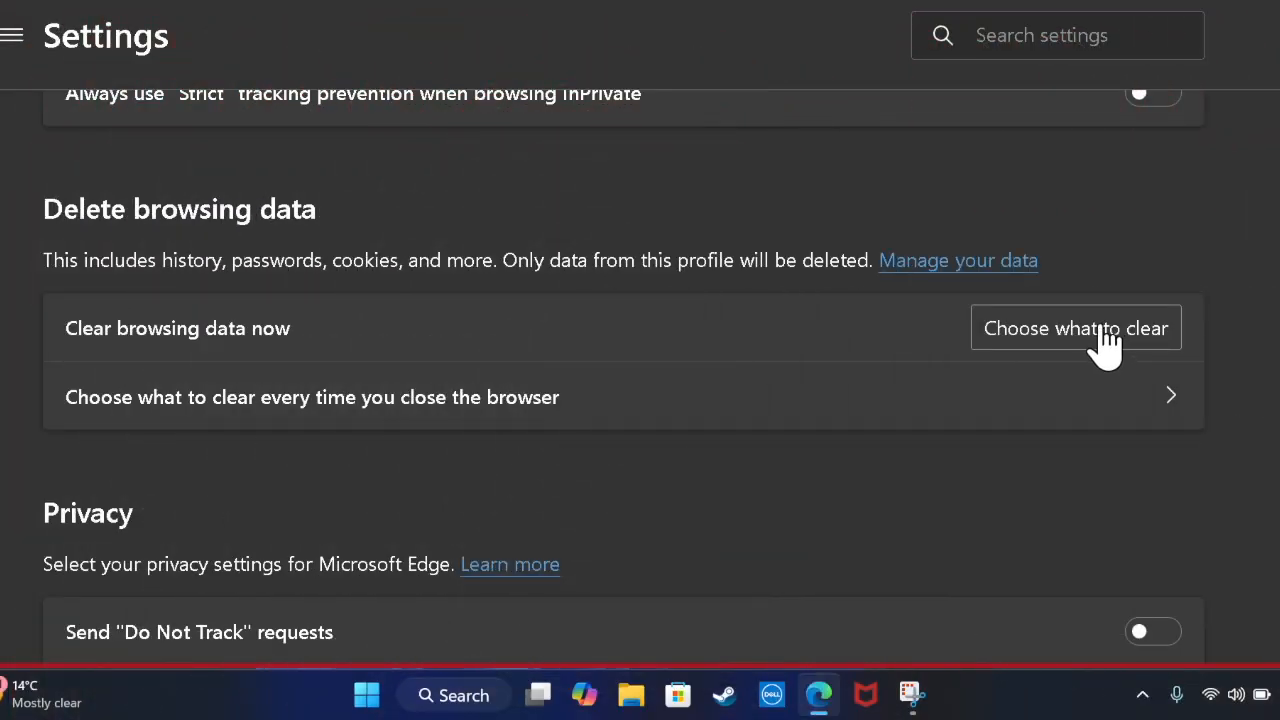
{"action": "left_click", "coordinate": [1076, 328]}
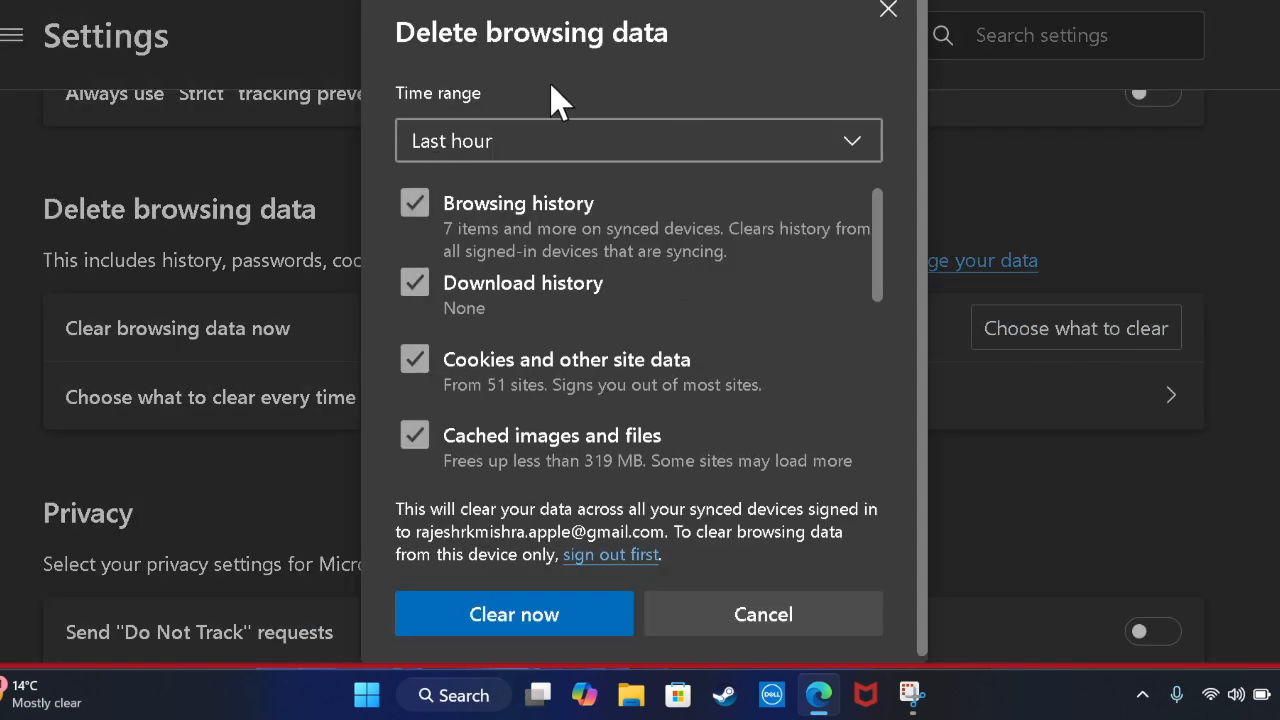
{"action": "mouse_move", "coordinate": [585, 515]}
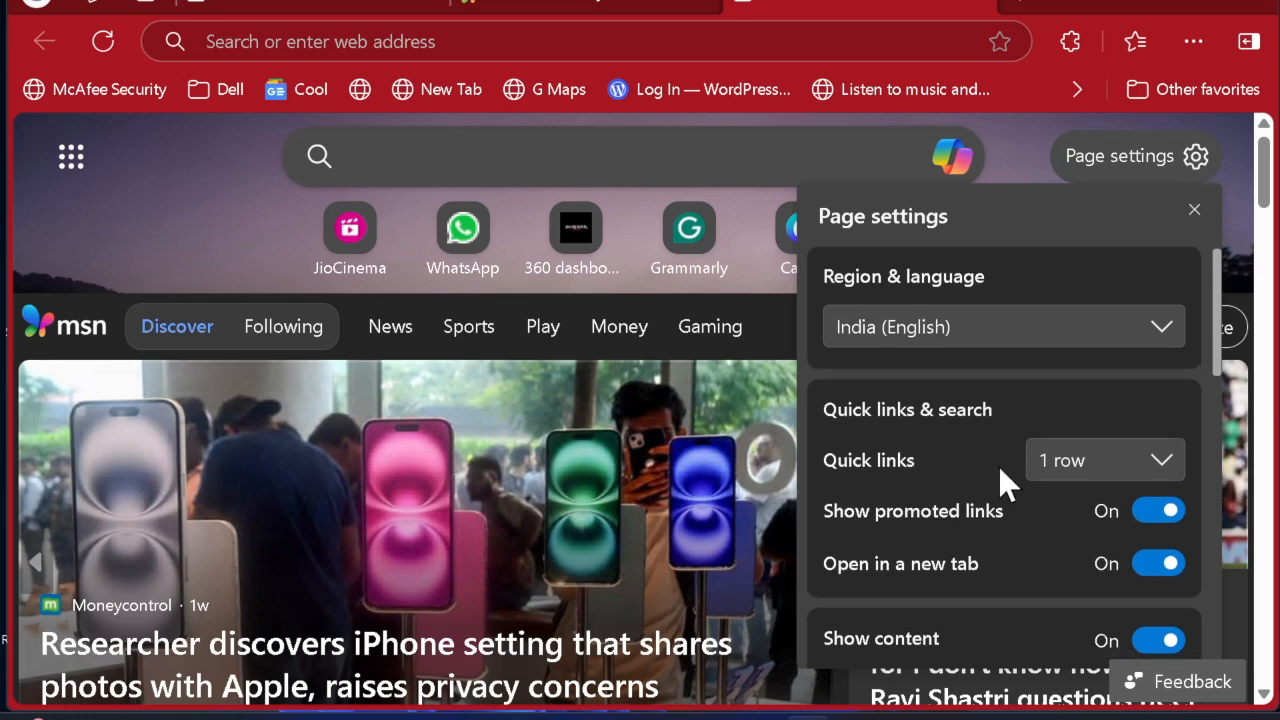
Step: Cycle the new tab feed between Full page, Partial view and Headings layouts
{"action": "scroll", "scroll_direction": "down", "scroll_amount": 3}
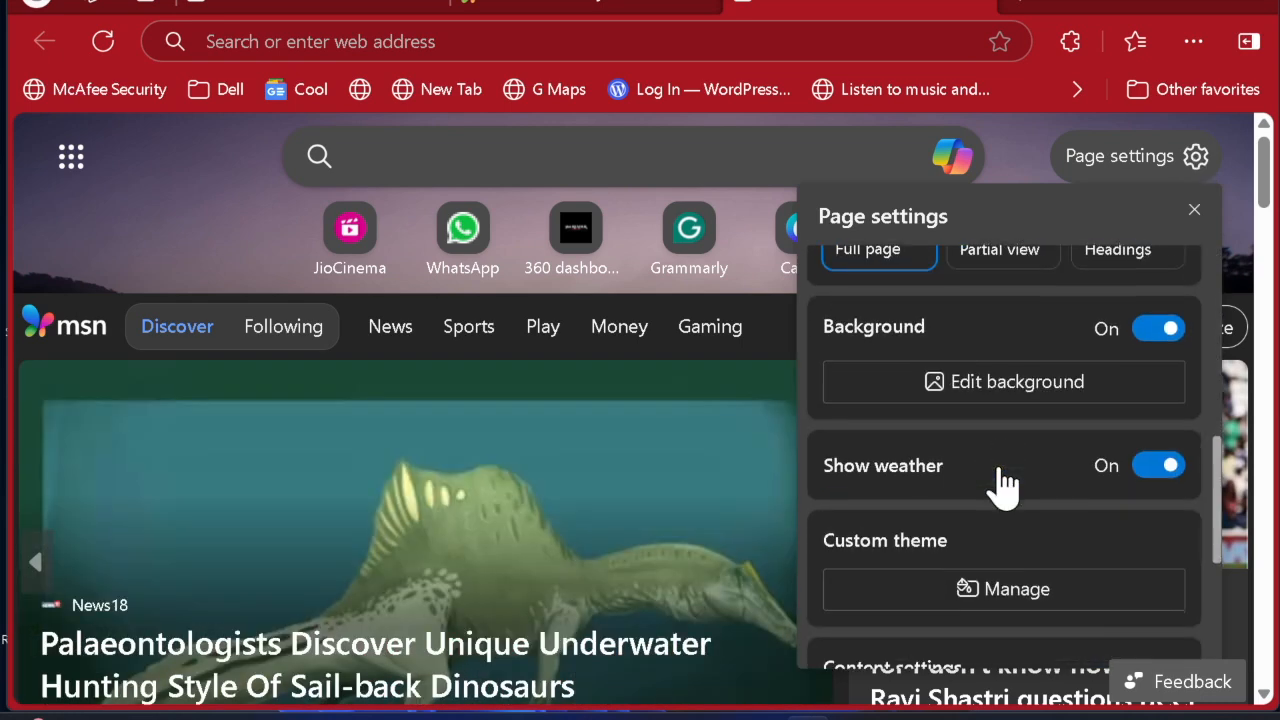
{"action": "scroll", "scroll_direction": "down", "scroll_amount": 3}
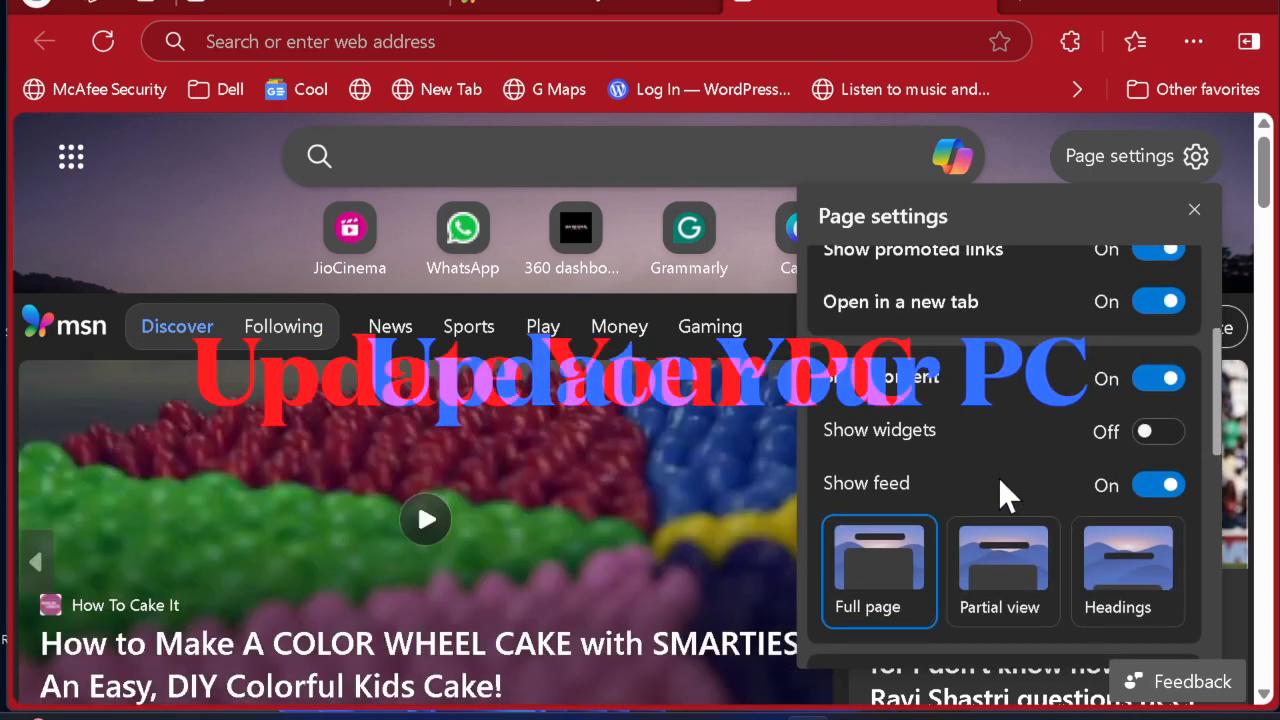
{"action": "left_click", "coordinate": [1002, 570]}
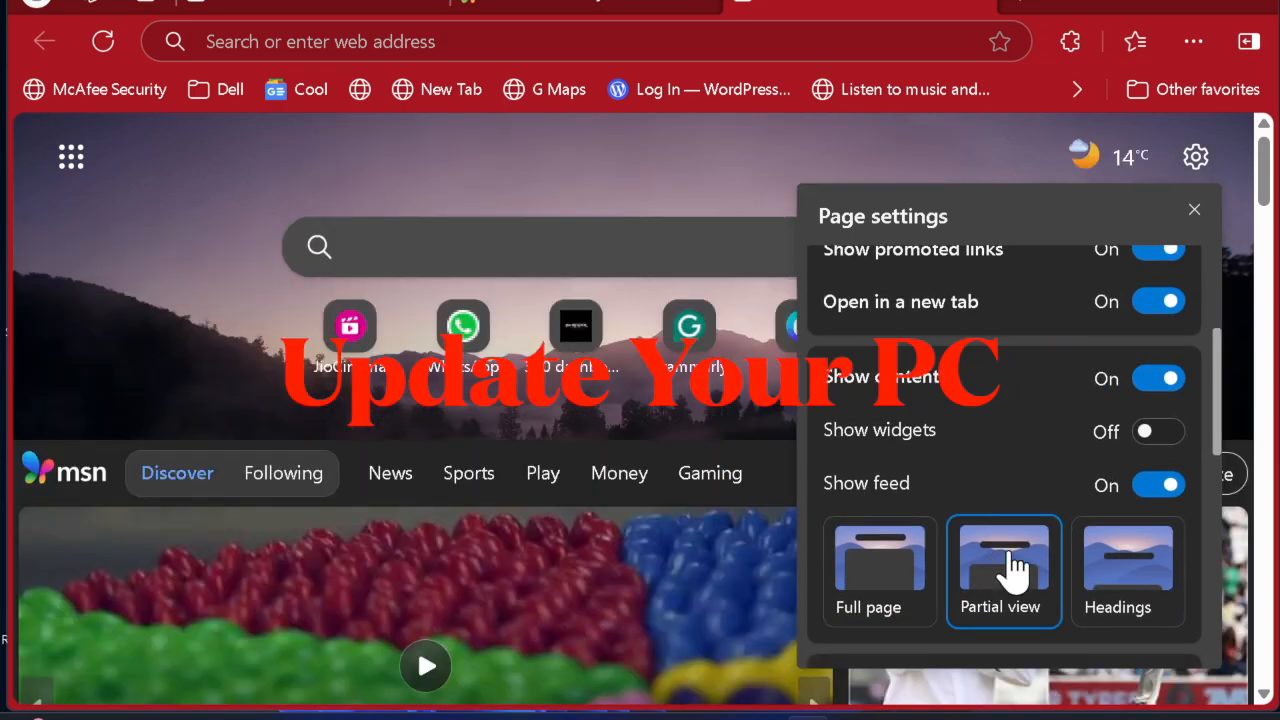
{"action": "left_click", "coordinate": [1128, 570]}
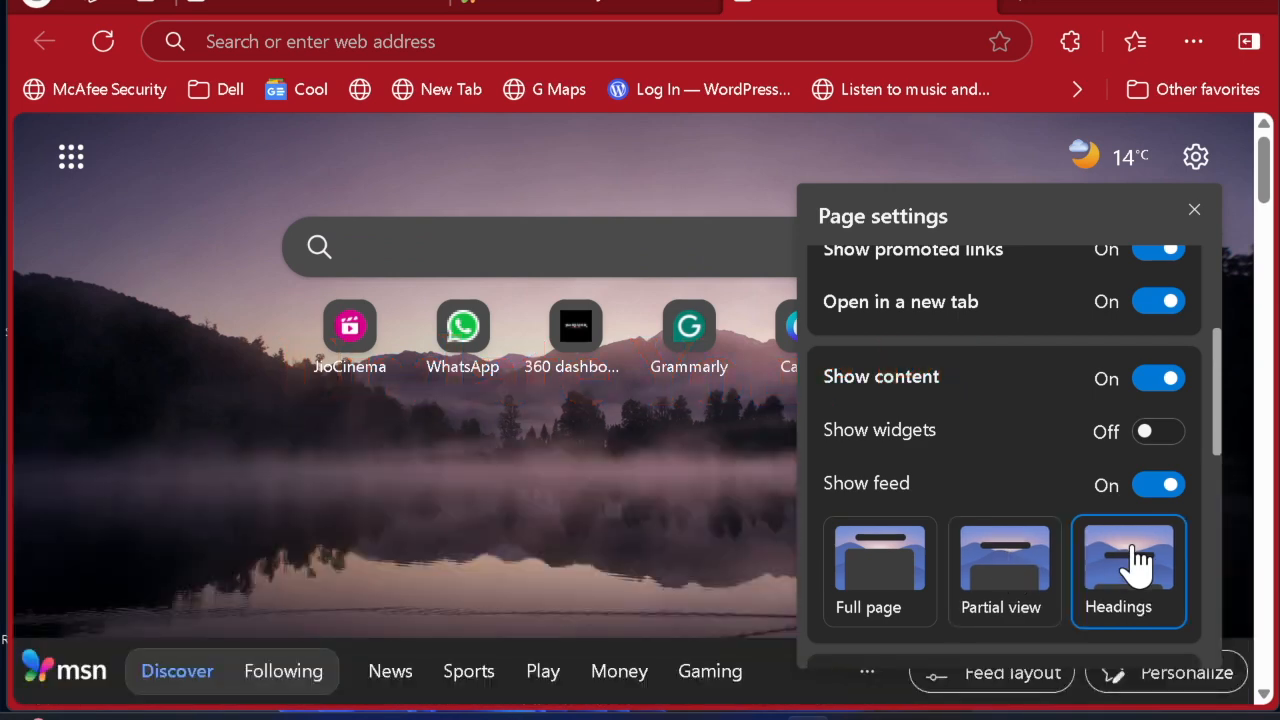
{"action": "left_click", "coordinate": [1003, 570]}
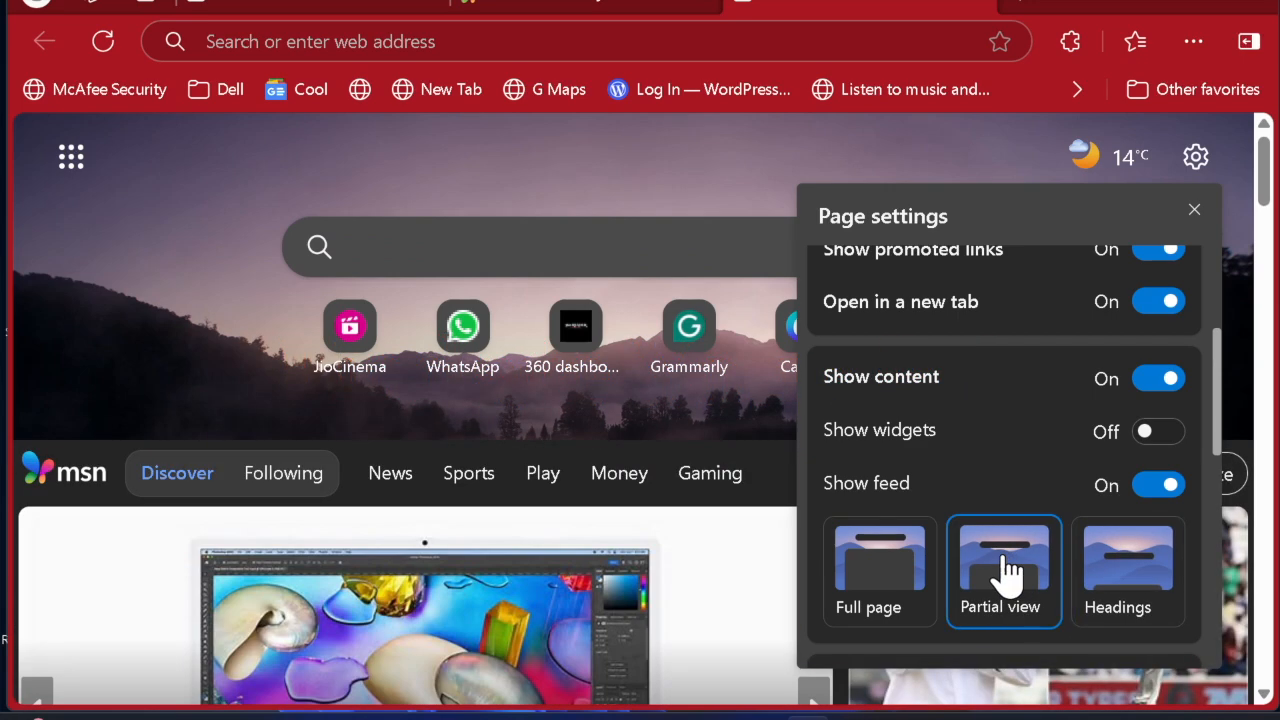
{"action": "left_click", "coordinate": [879, 570]}
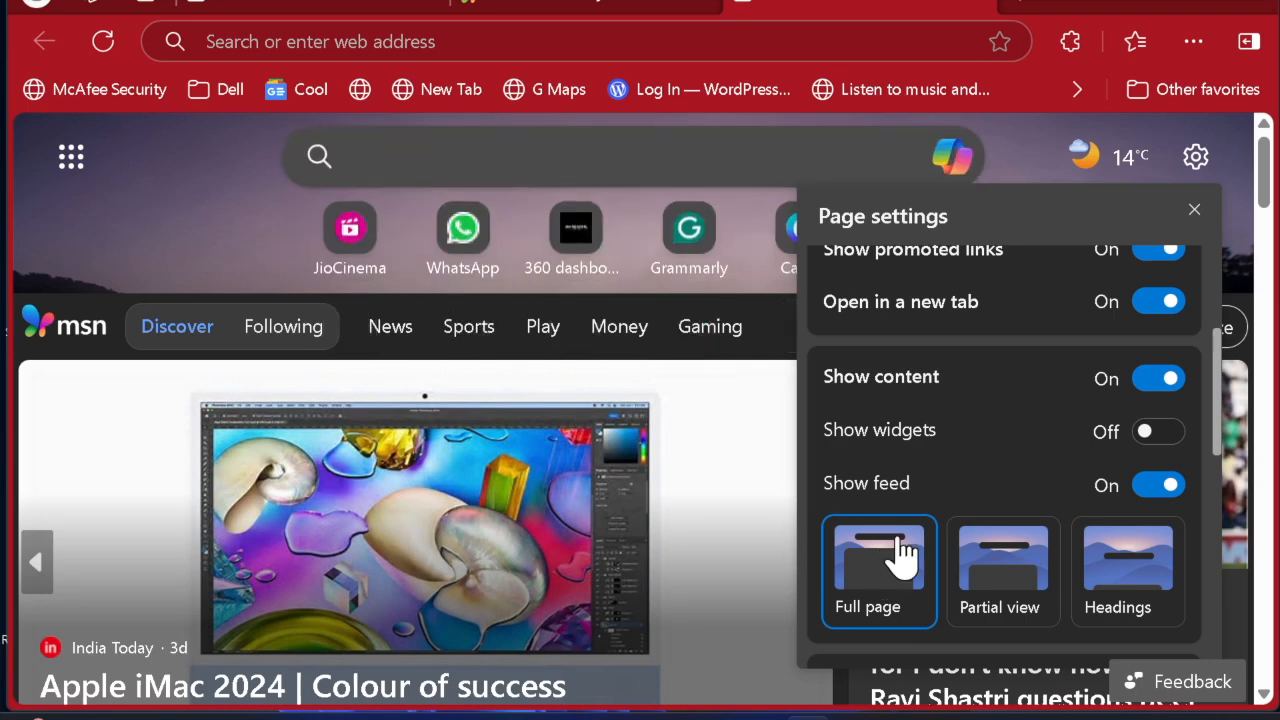
{"action": "left_click", "coordinate": [1002, 571]}
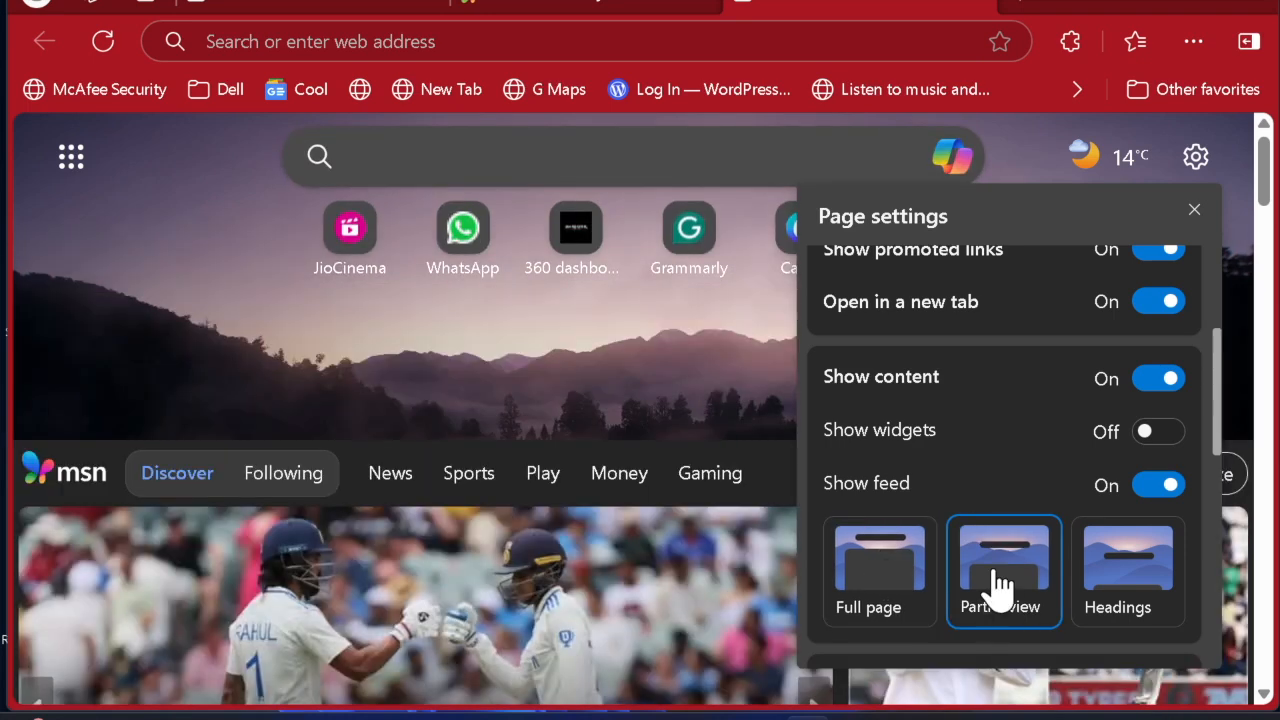
{"action": "left_click", "coordinate": [1127, 570]}
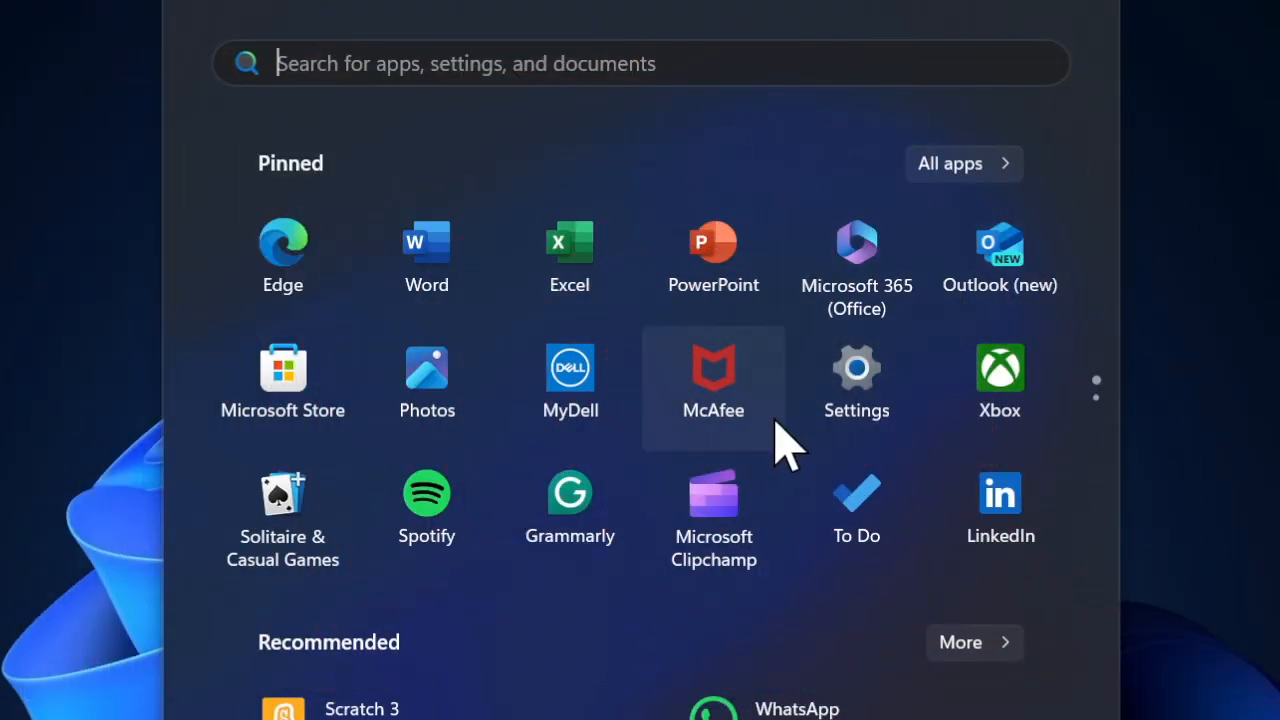
{"action": "mouse_move", "coordinate": [856, 390]}
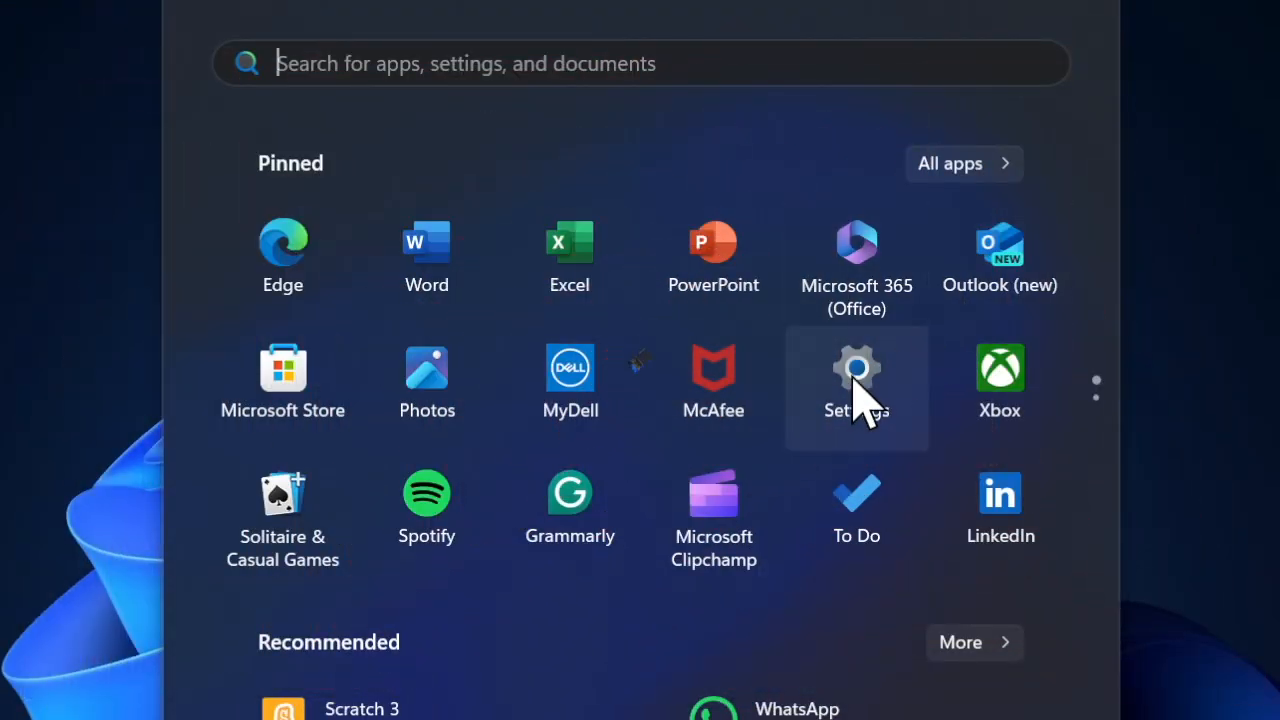
Step: Open Windows Settings from Start and go to the Windows Update page
{"action": "left_click", "coordinate": [856, 380]}
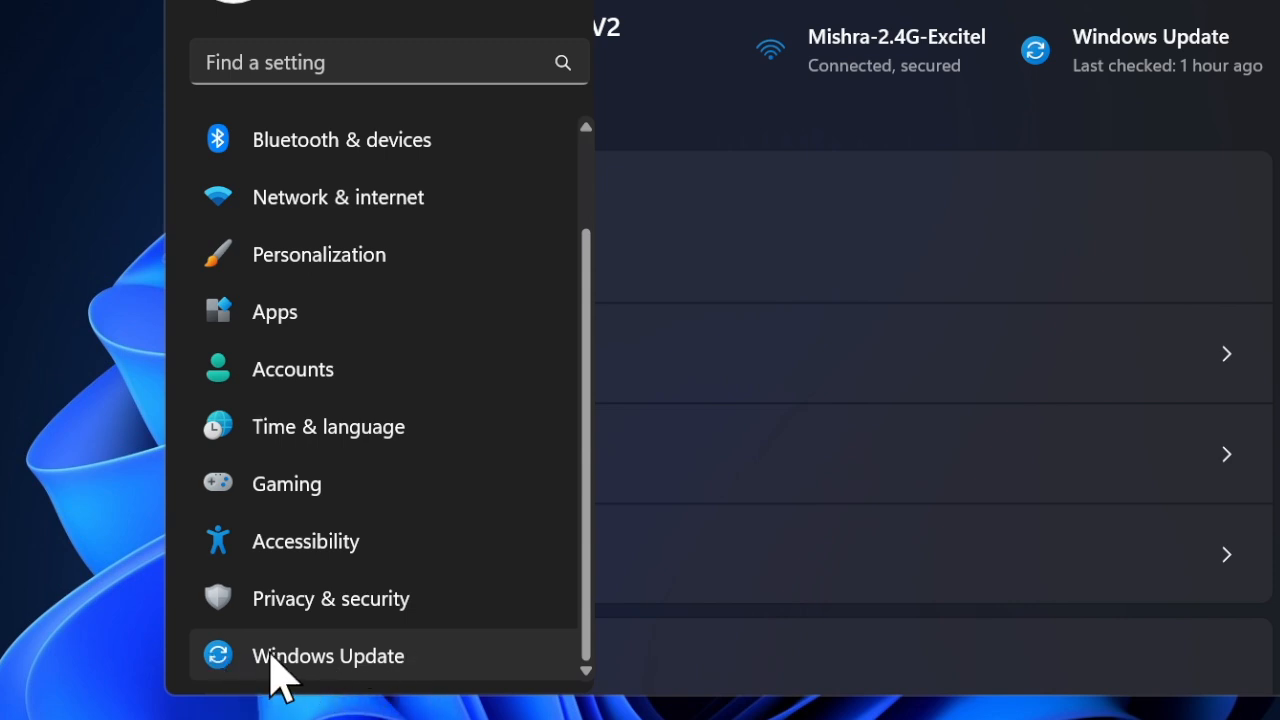
{"action": "left_click", "coordinate": [328, 655]}
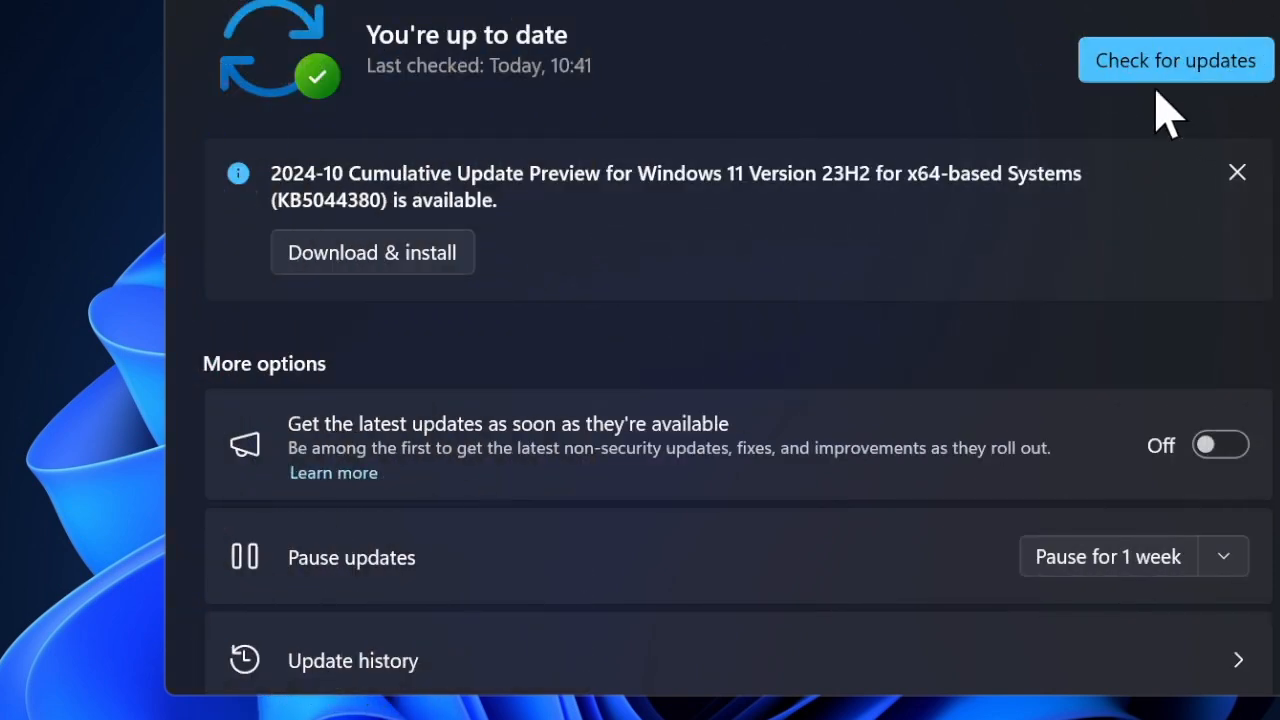
{"action": "mouse_move", "coordinate": [1210, 20]}
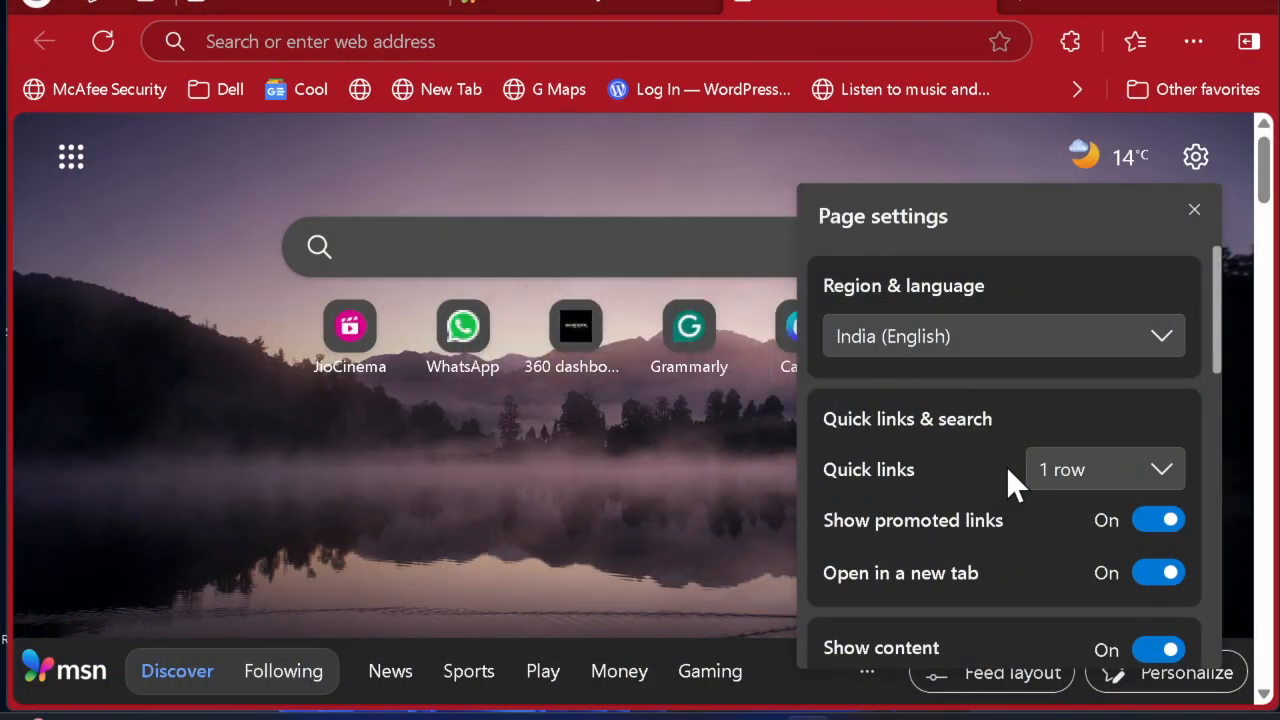
Step: Reopen the new tab page settings and look up bing outage reports on Downdetector
{"action": "left_click", "coordinate": [1193, 209]}
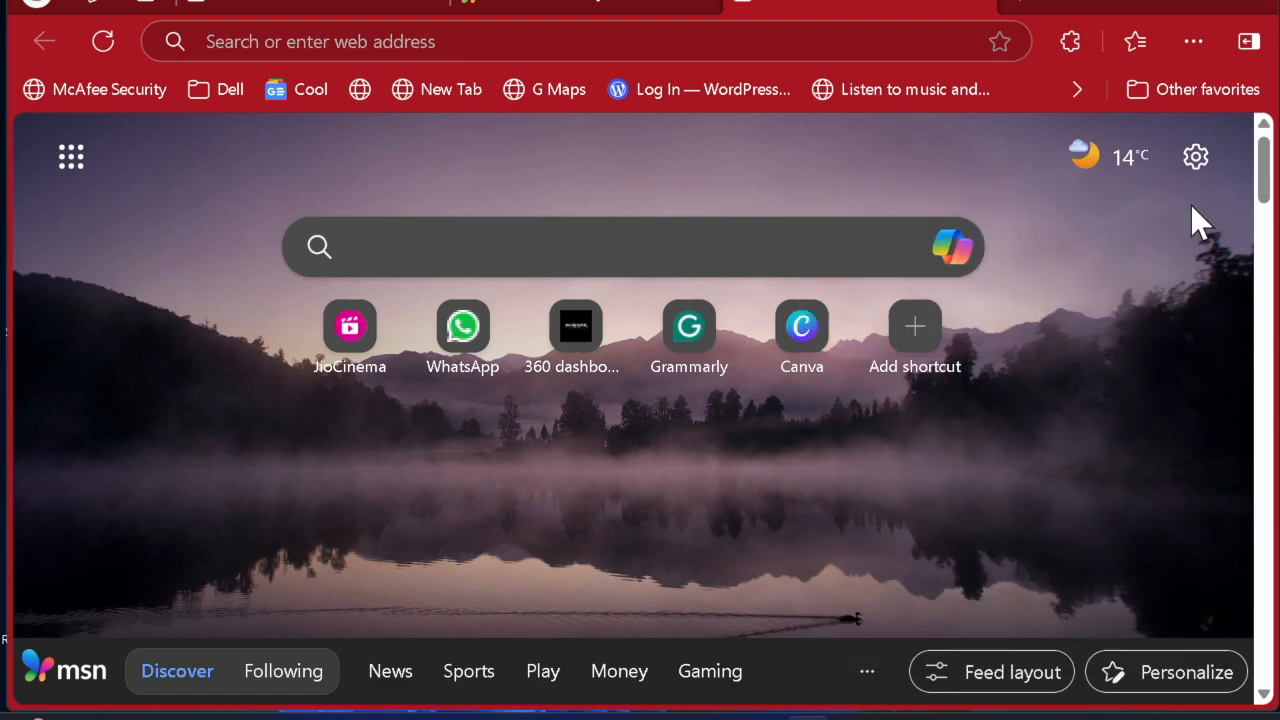
{"action": "mouse_move", "coordinate": [1196, 156]}
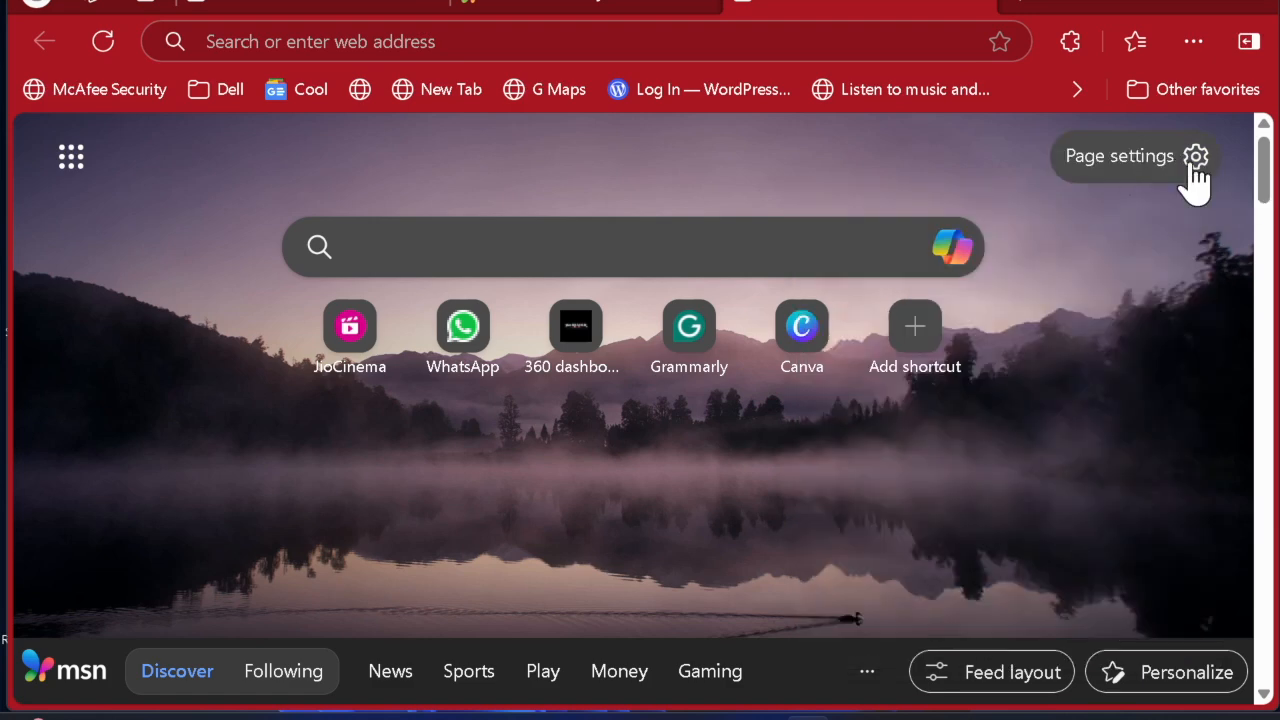
{"action": "left_click", "coordinate": [1196, 156]}
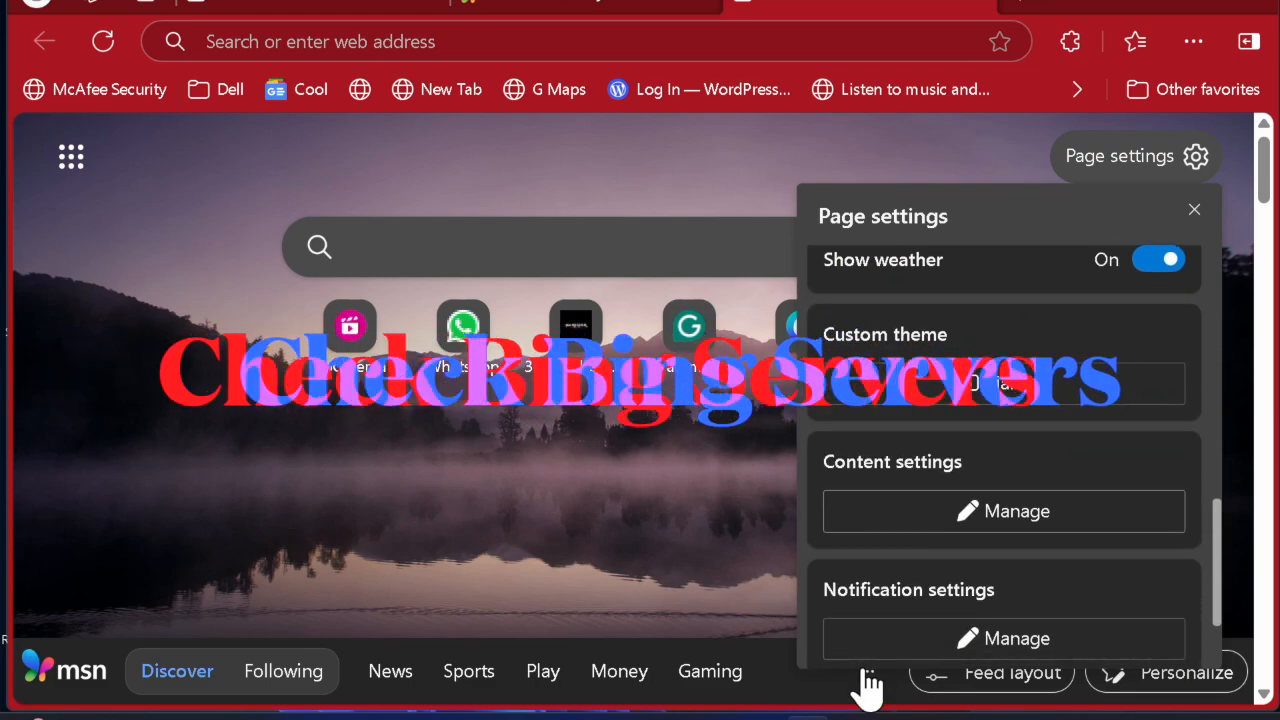
{"action": "scroll", "scroll_direction": "down", "scroll_amount": 3}
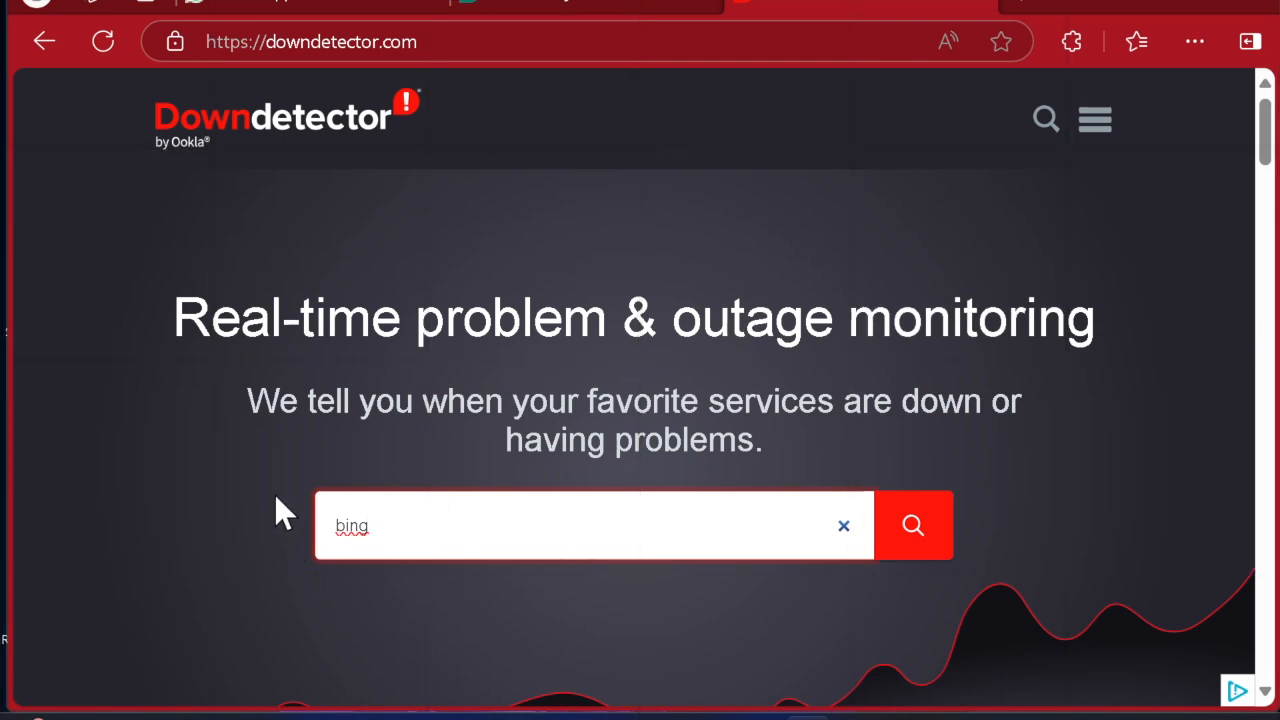
{"action": "left_click", "coordinate": [911, 525]}
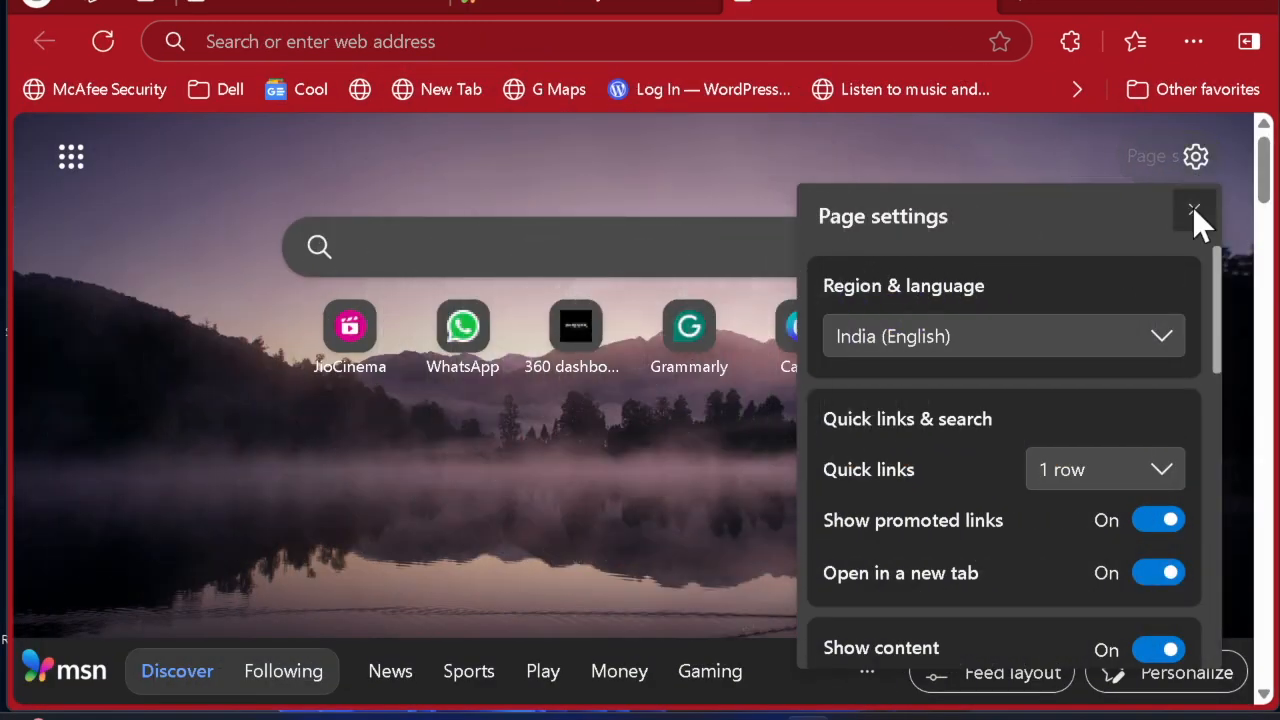
Step: Close page settings and put the Edge window into split screen with a second pane
{"action": "left_click", "coordinate": [1194, 213]}
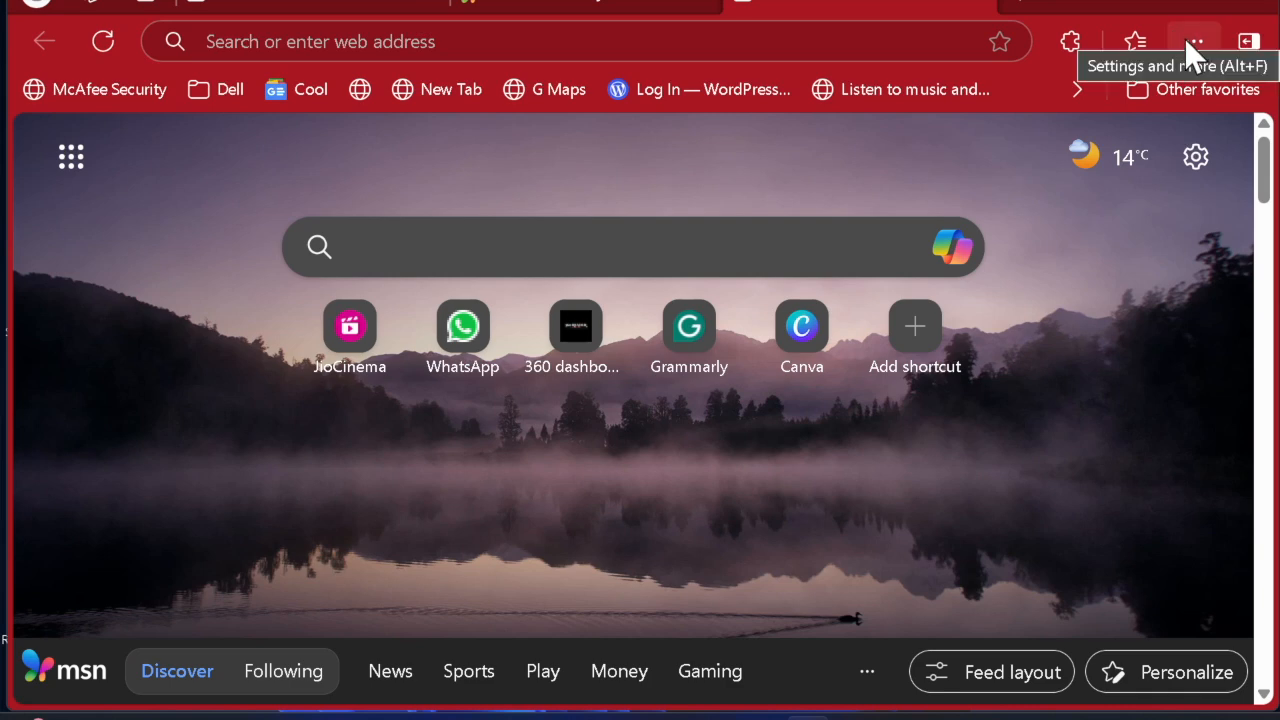
{"action": "left_click", "coordinate": [1193, 41]}
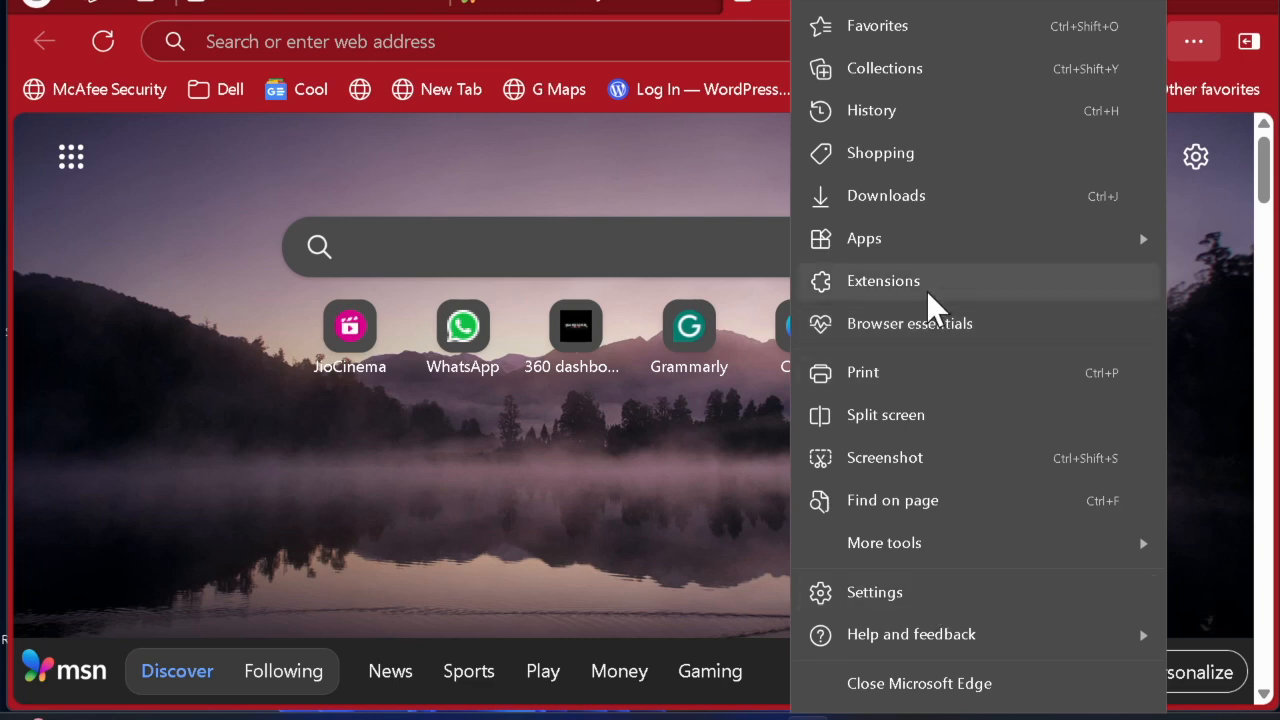
{"action": "mouse_move", "coordinate": [935, 153]}
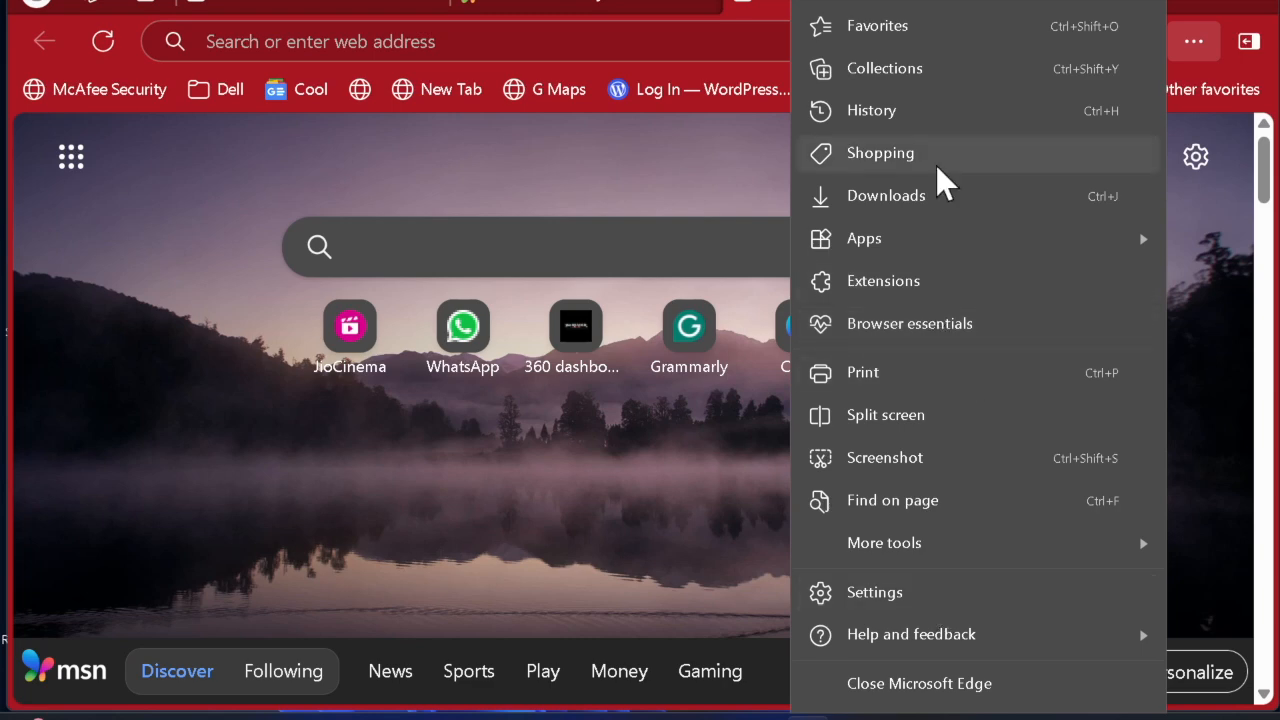
{"action": "left_click", "coordinate": [885, 415]}
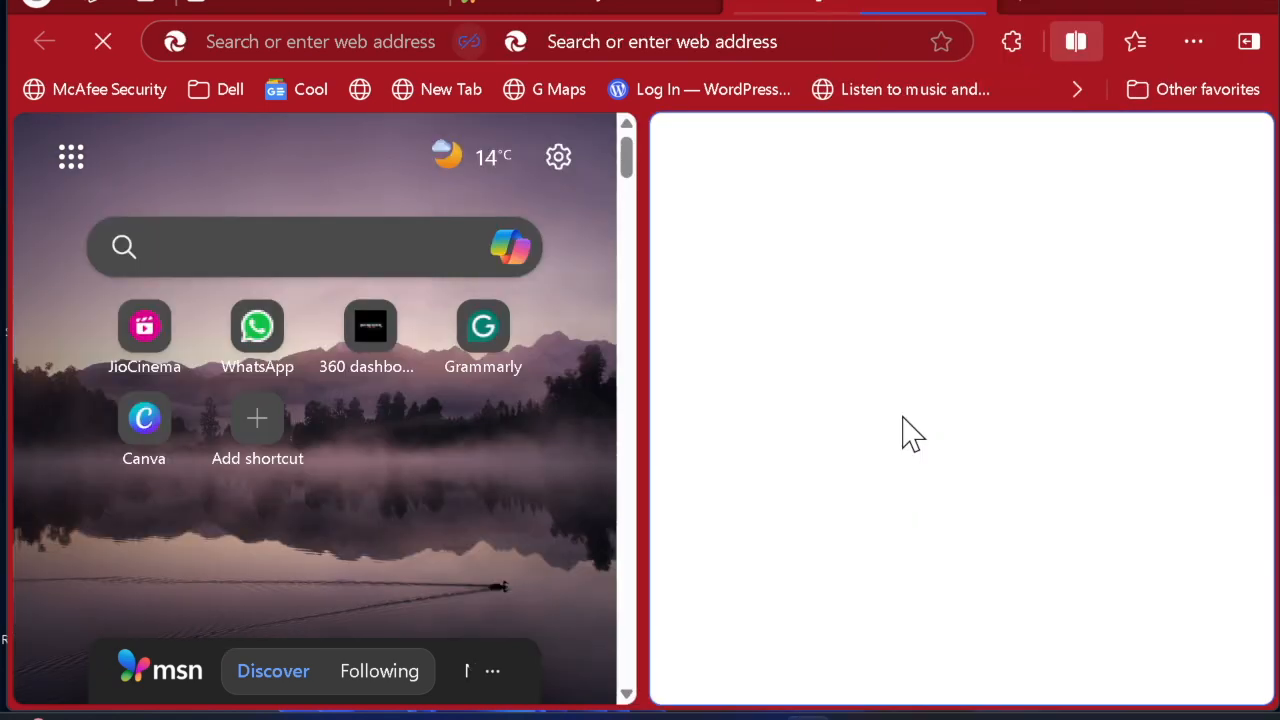